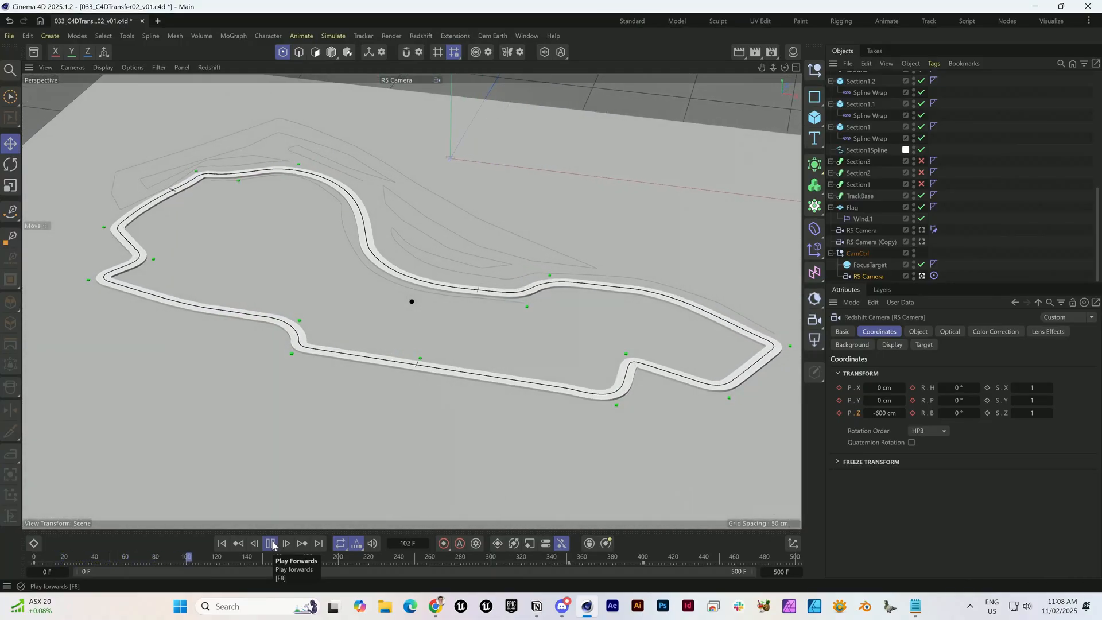
Bring up the 033_C4DTransfer02_v01 scene with the Section1–3 and CamCtrl F-curves in the timeline
click(270, 542)
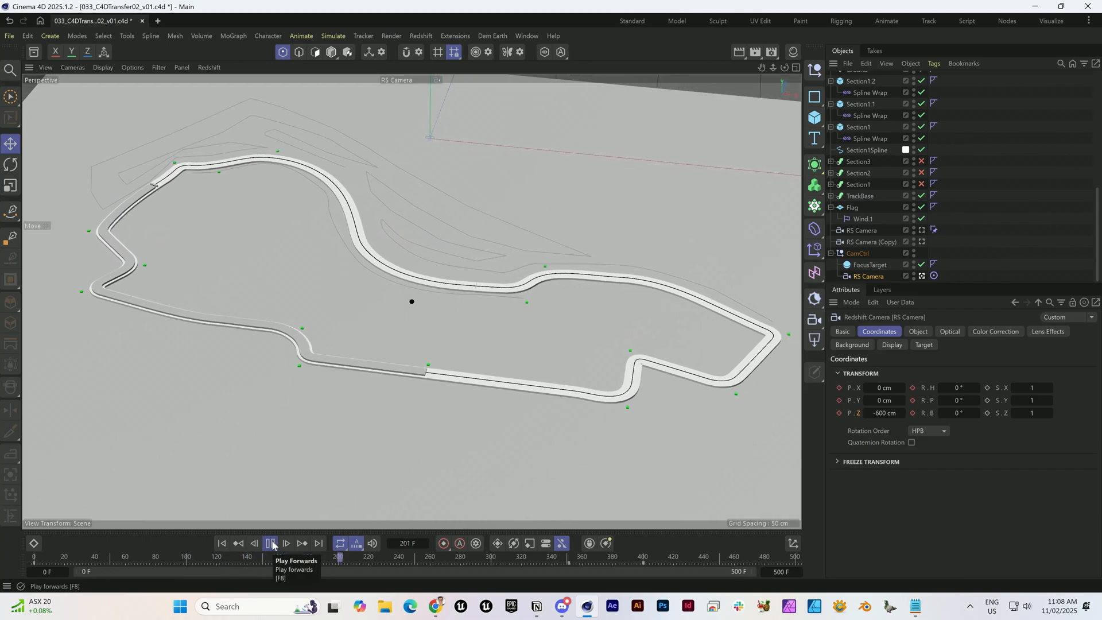
click(272, 542)
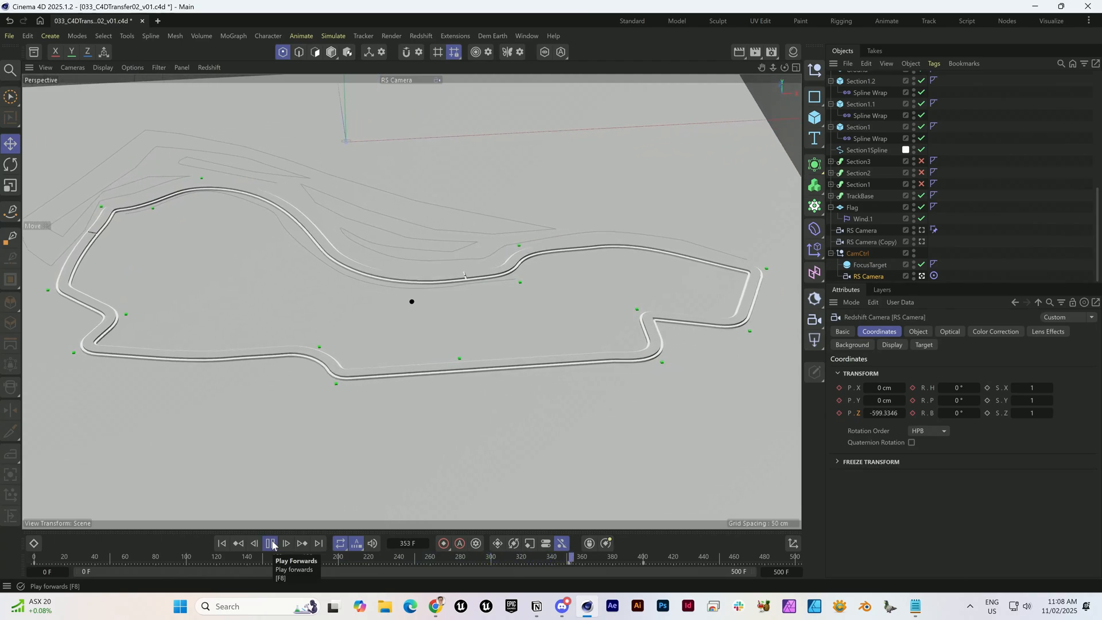
click(271, 543)
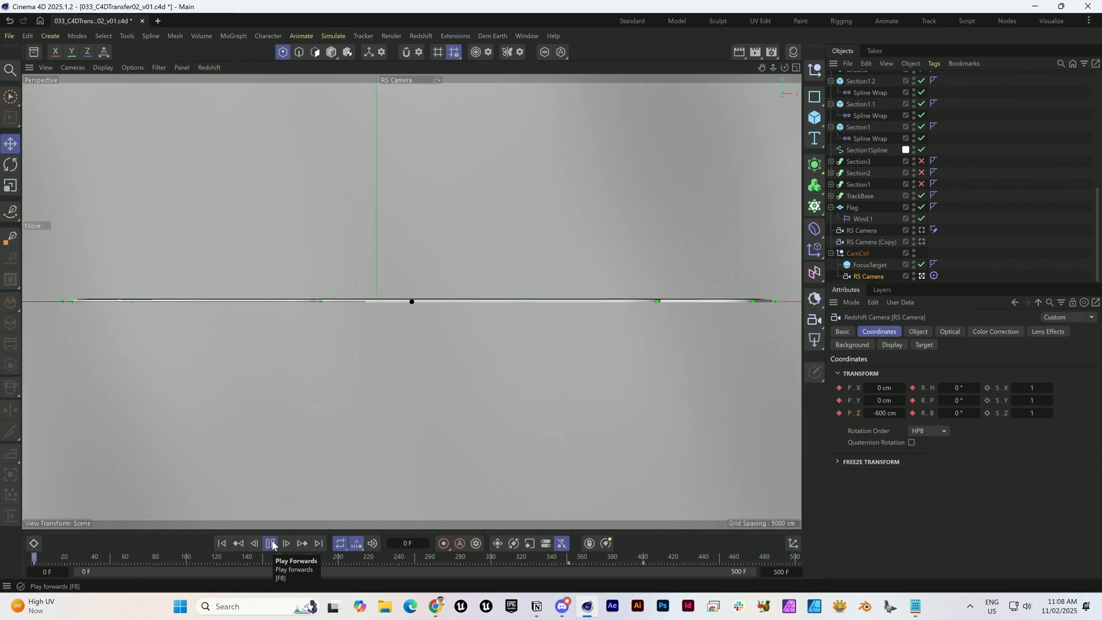
click(270, 542)
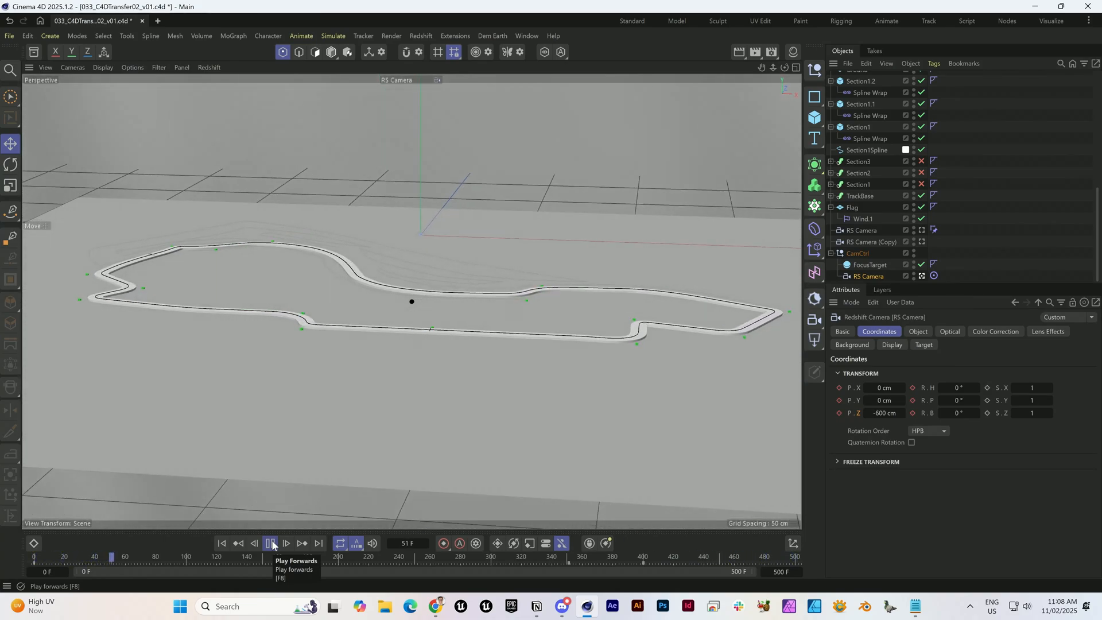
click(271, 542)
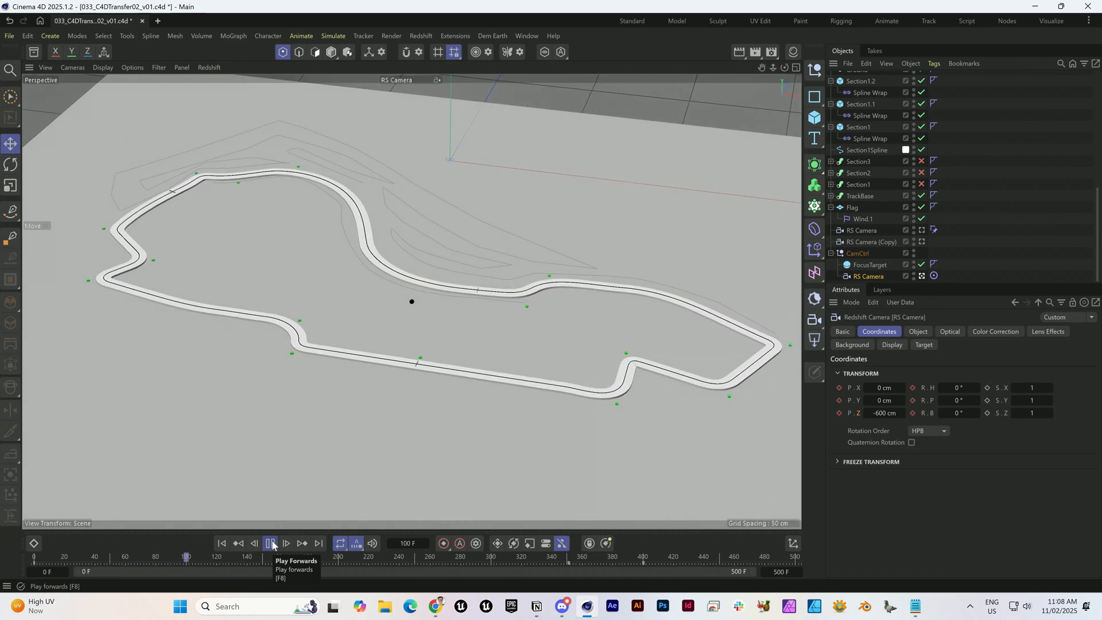
click(271, 543)
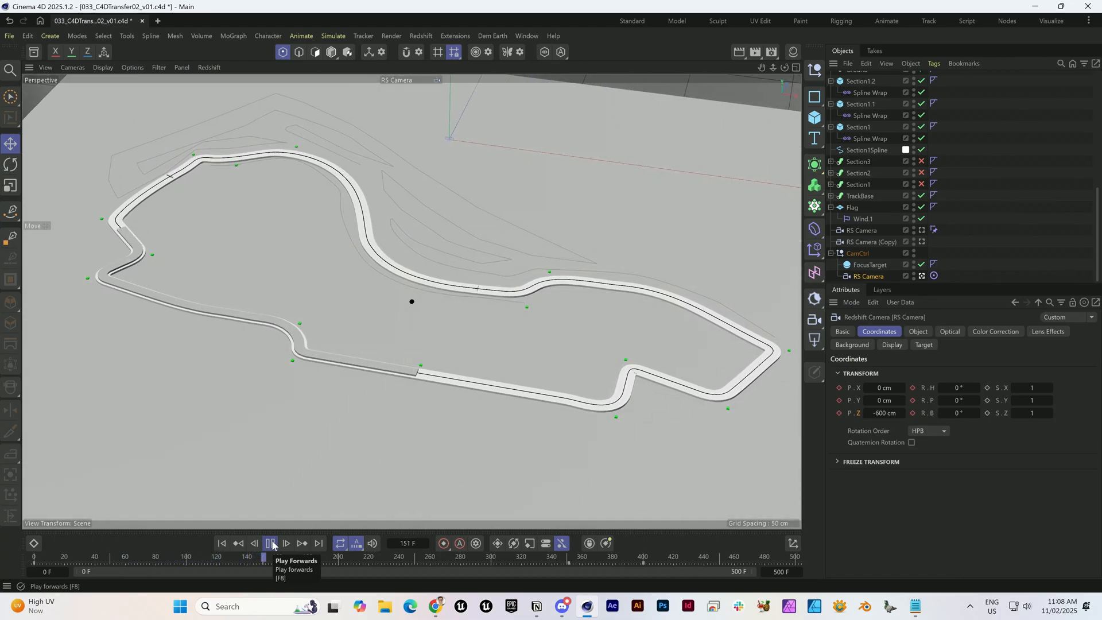
click(271, 544)
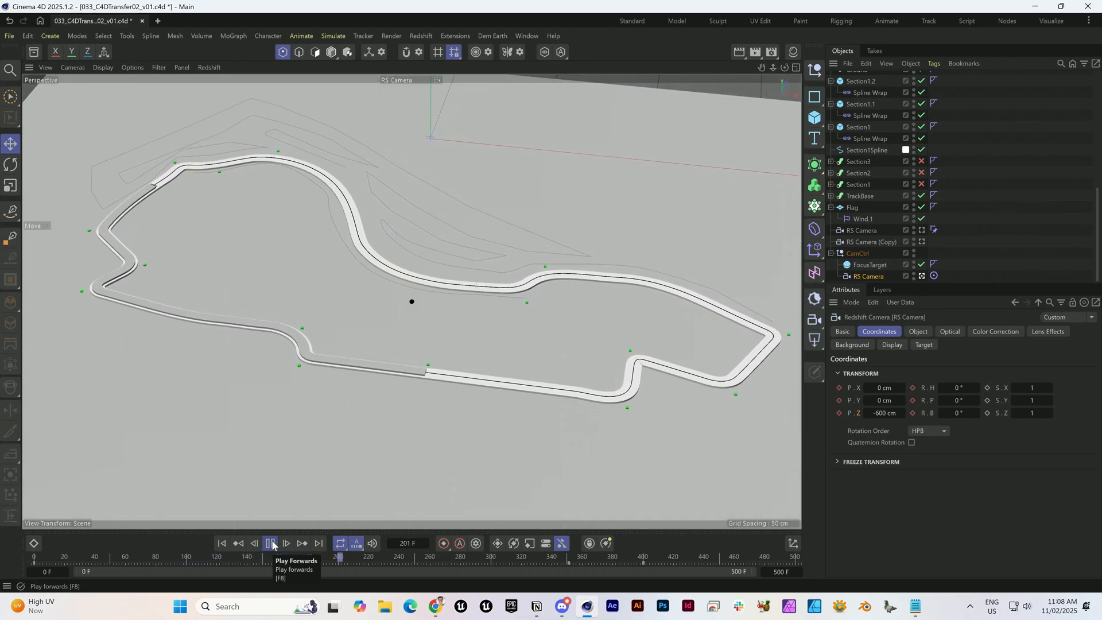
click(271, 543)
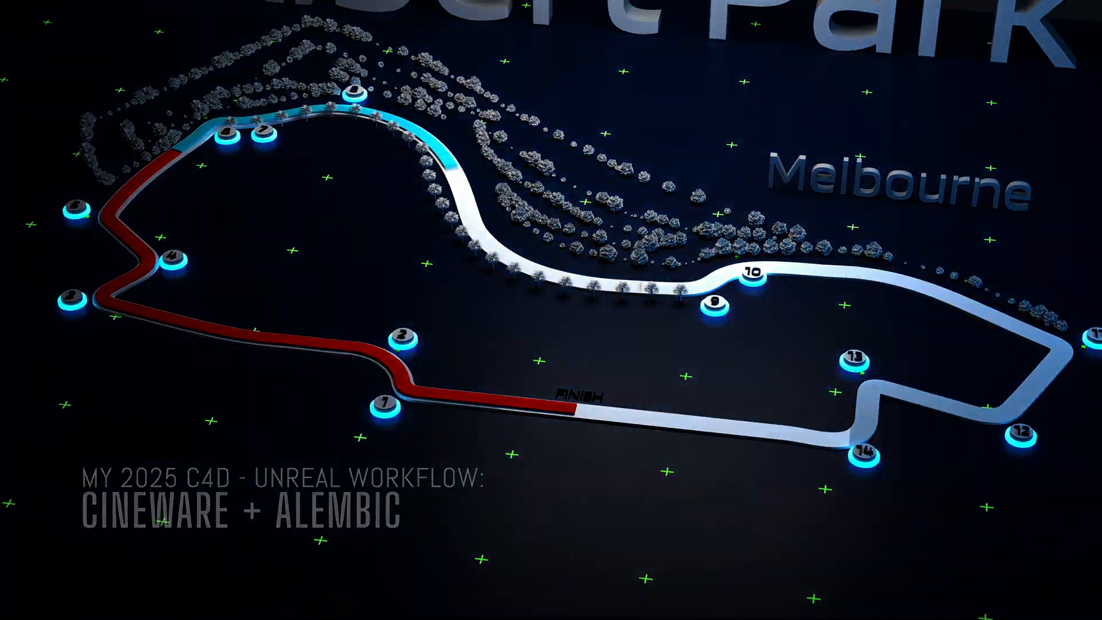
text(Cinewar)
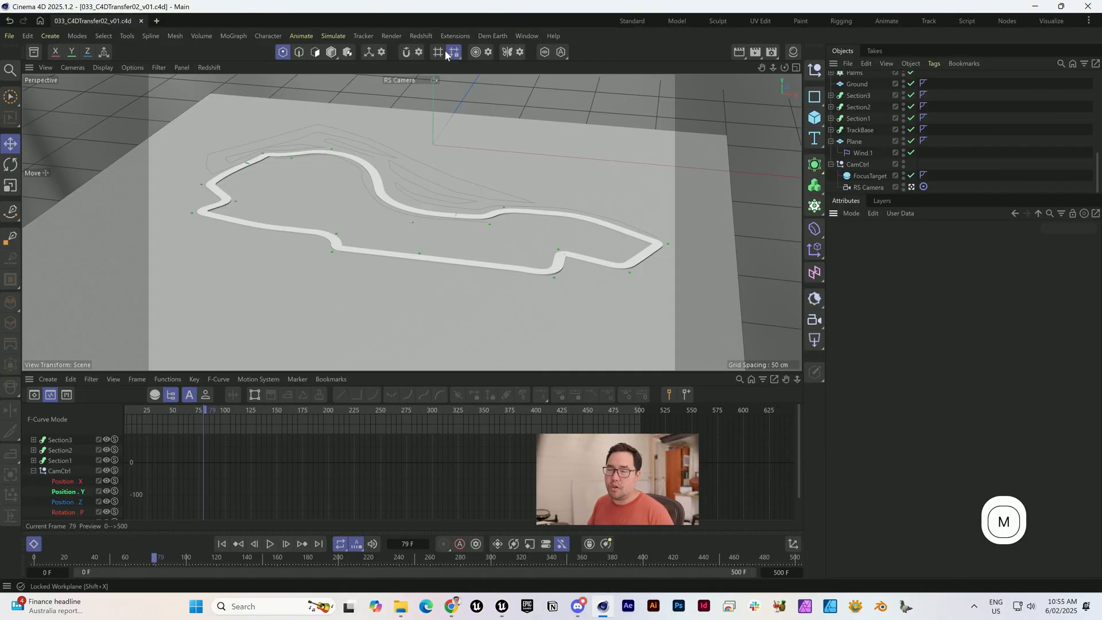
Run Unreal Direct Link sync from Extensions with Animation kept enabled in the Datasmith options
click(454, 36)
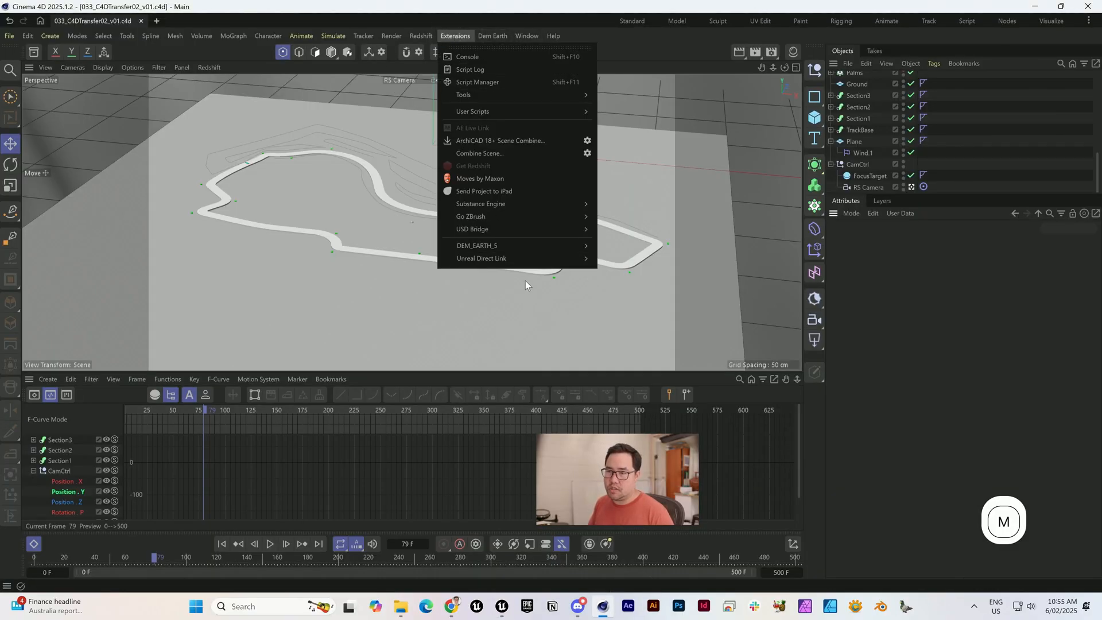
mouse_move(482, 261)
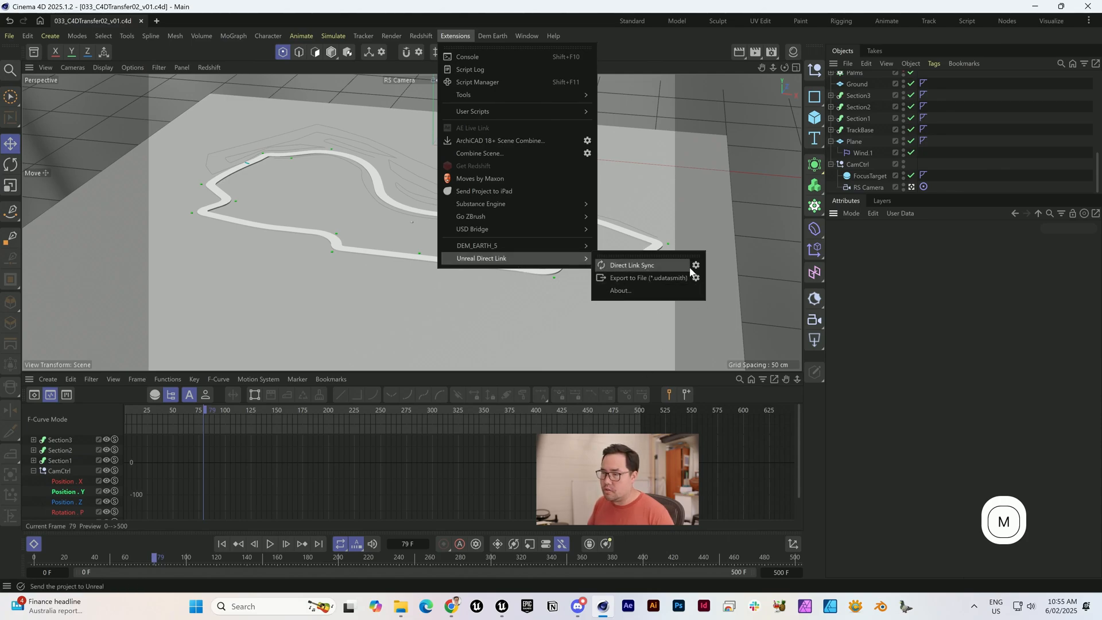
click(646, 278)
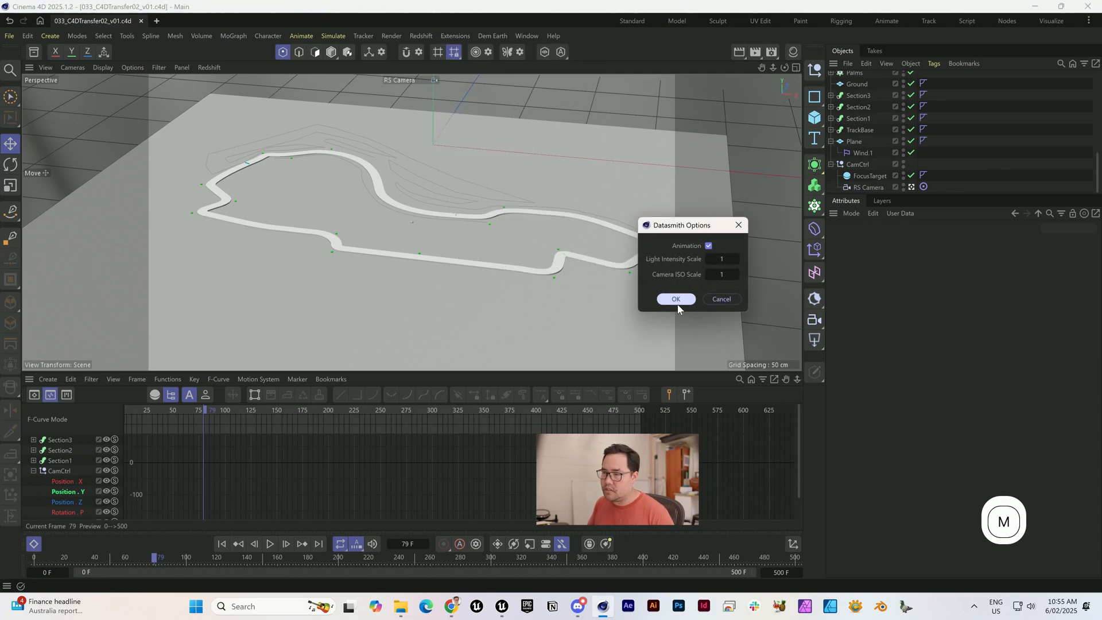
click(674, 299)
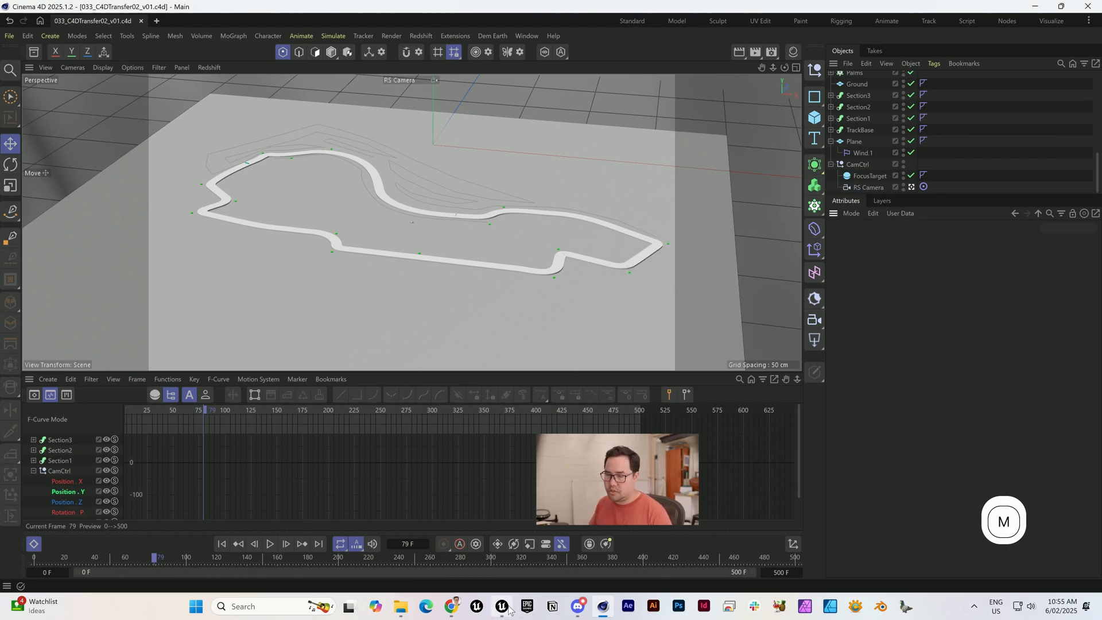
Import the Cinema 4D Direct Link source into Level_Tut with geometry, cameras and animations
click(502, 606)
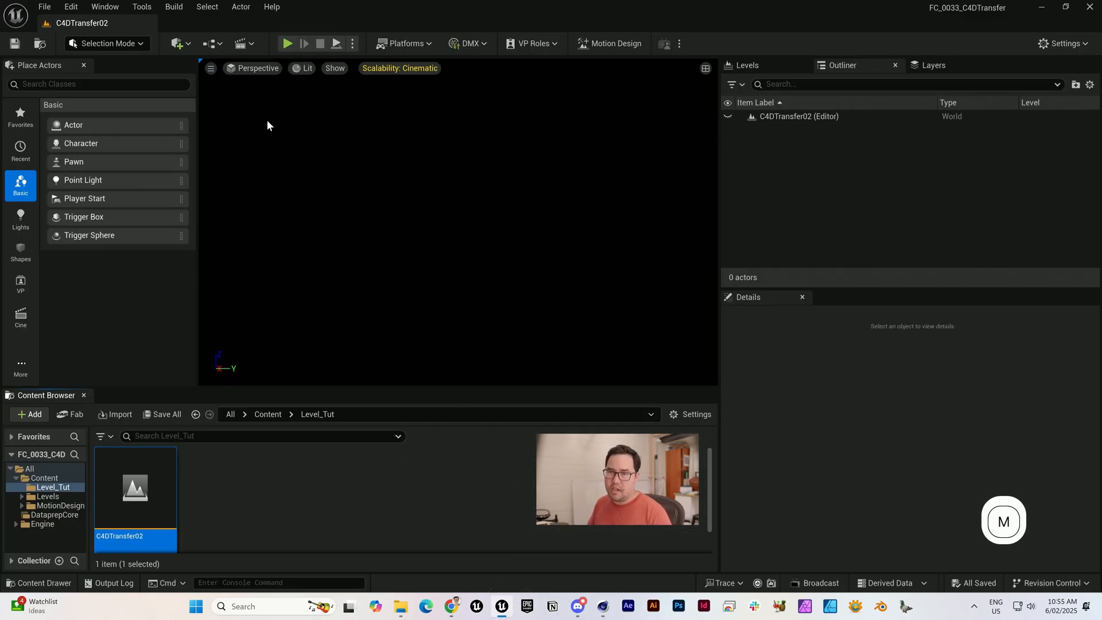
mouse_move(456, 104)
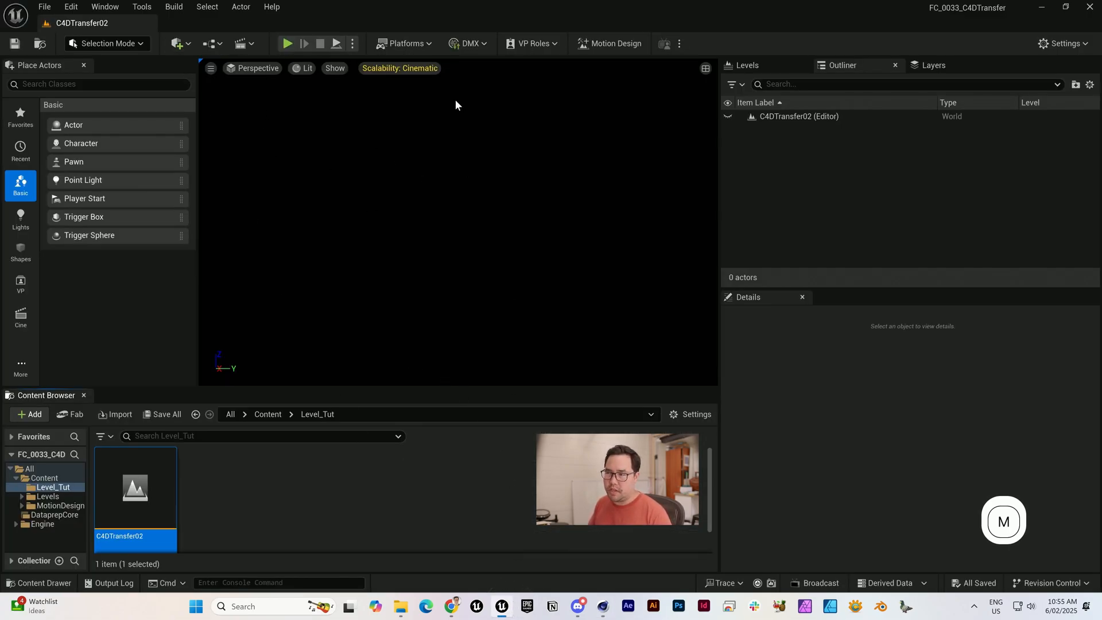
mouse_move(236, 121)
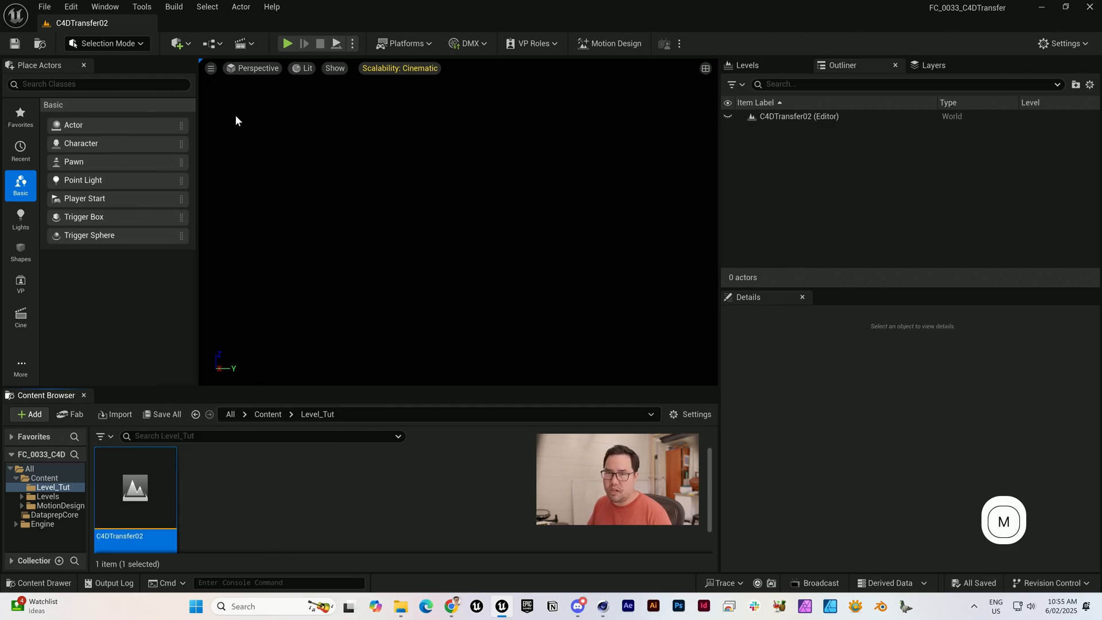
click(177, 44)
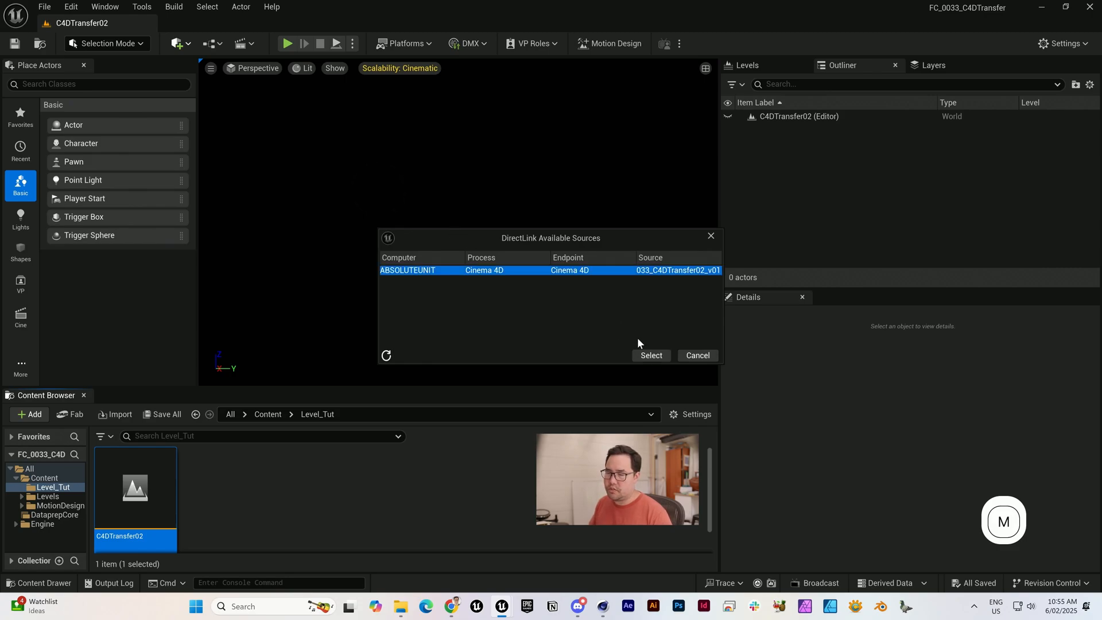
click(650, 355)
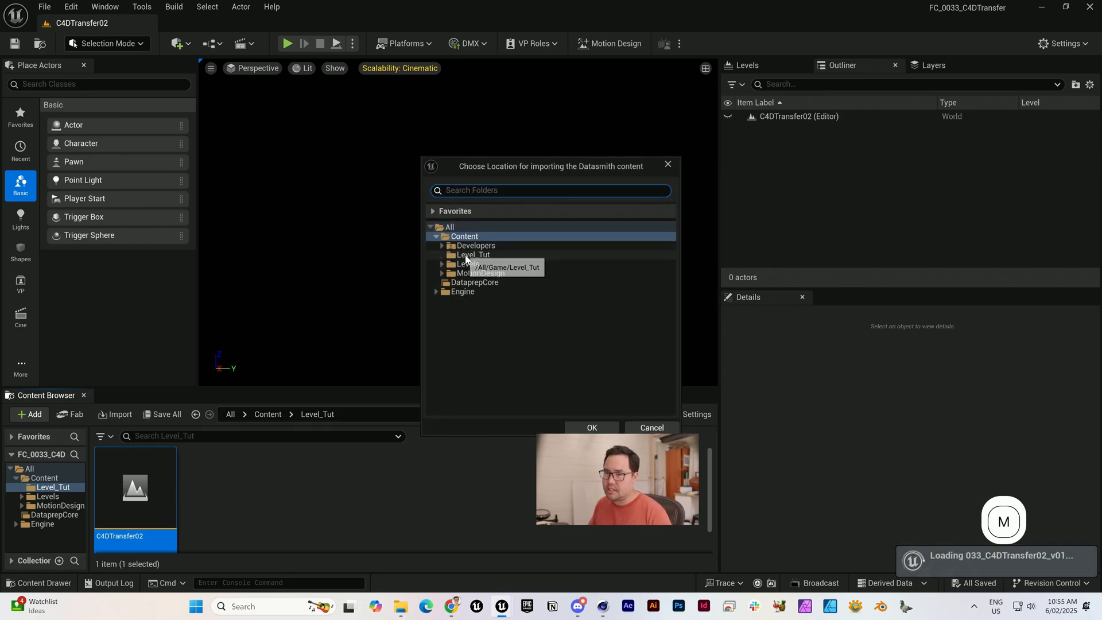
click(591, 427)
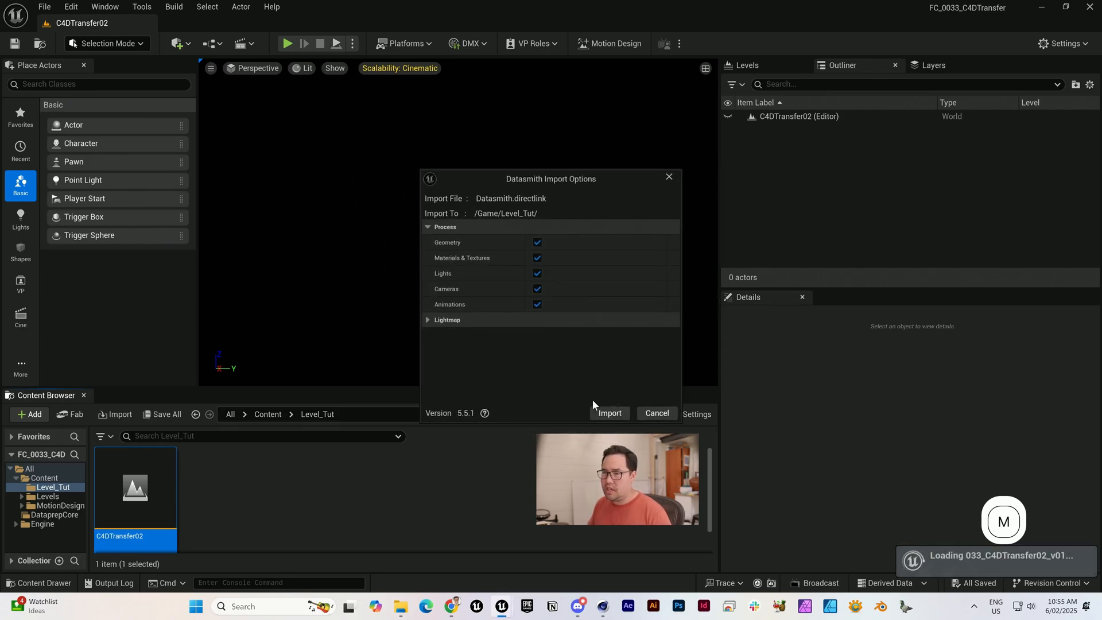
click(608, 412)
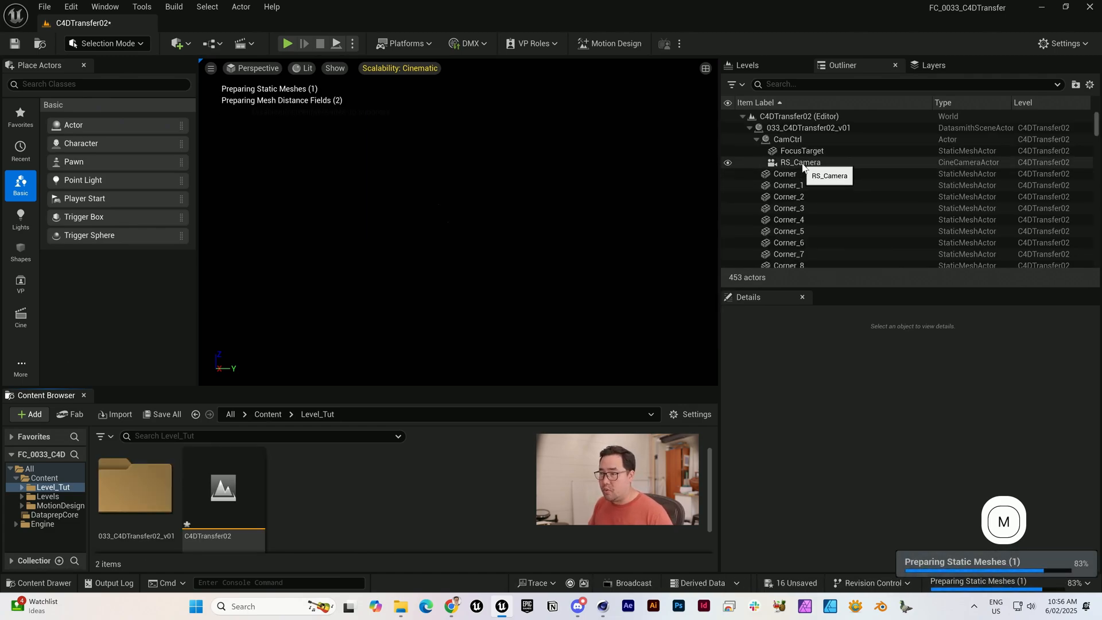
Select RS_Camera and filter its Details to the exposure settings ('expos')
click(798, 161)
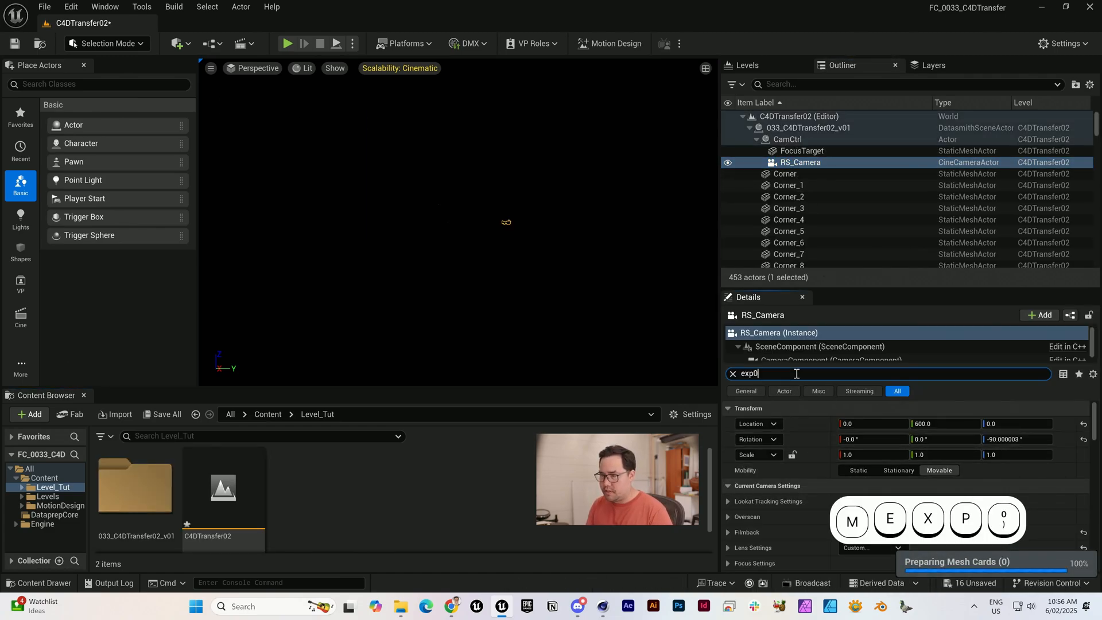
text(expos)
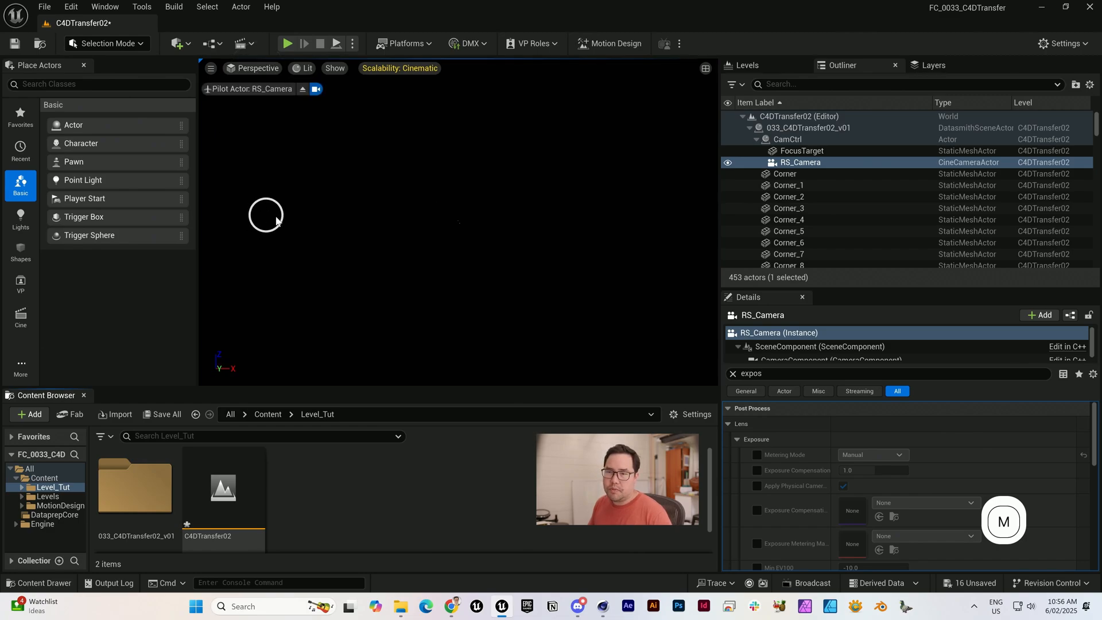
mouse_move(825, 188)
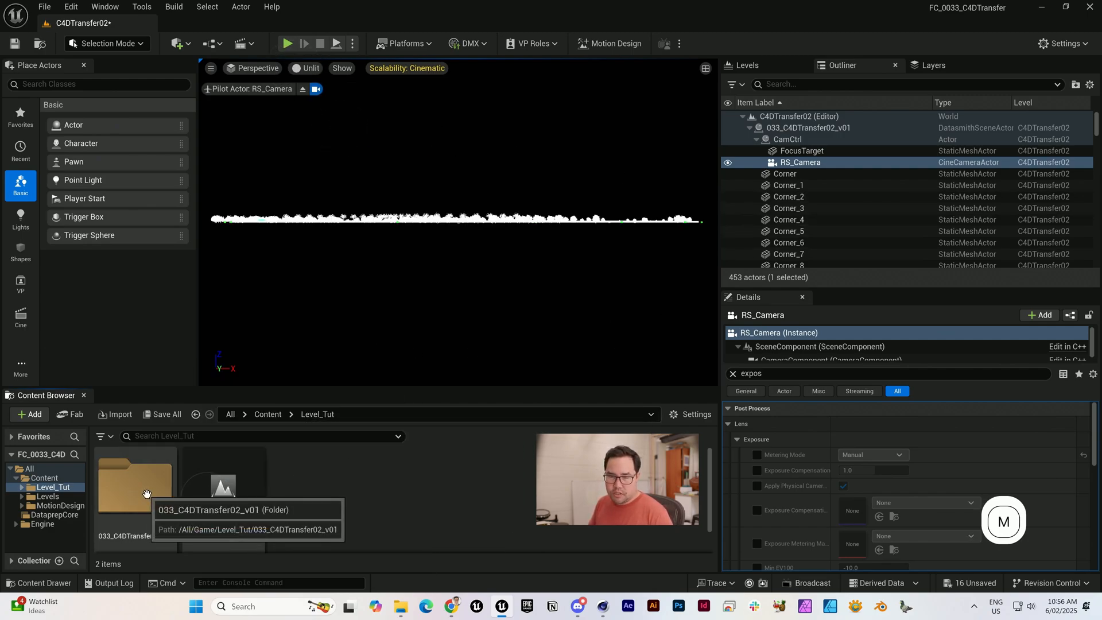
Browse into the 033_C4DTransfer02_v01 folder and its Geometries assets
double_click(135, 489)
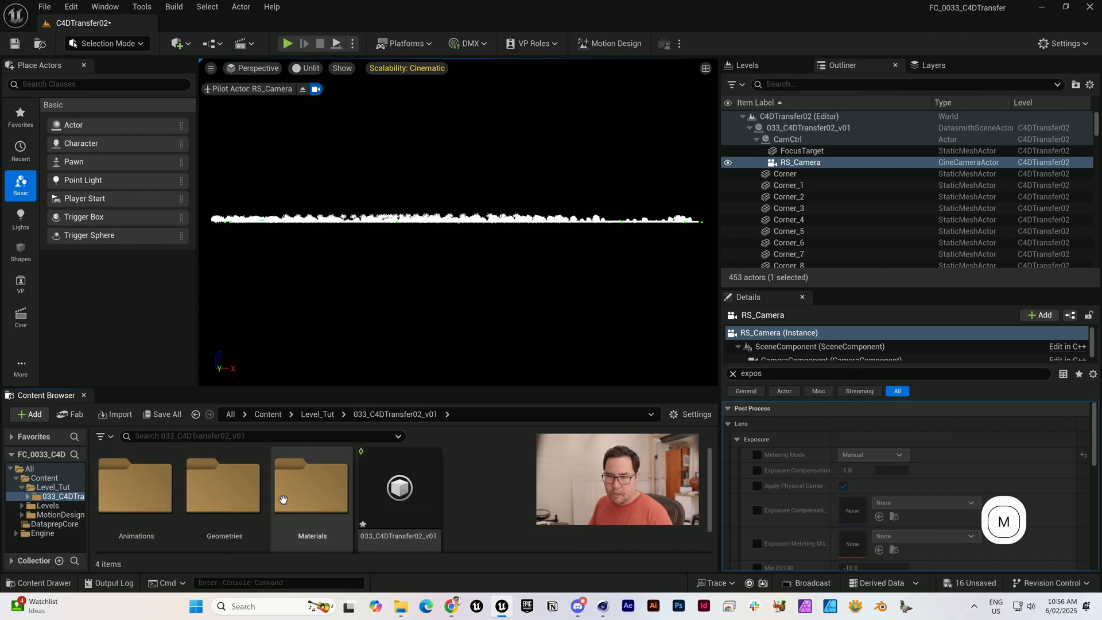
mouse_move(224, 489)
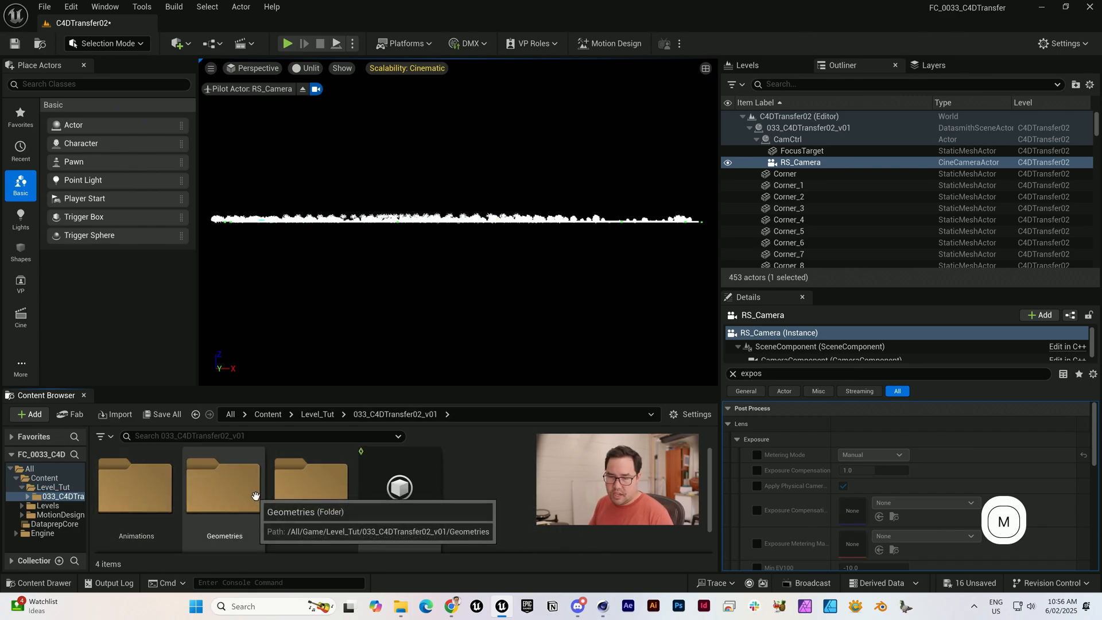
double_click(224, 487)
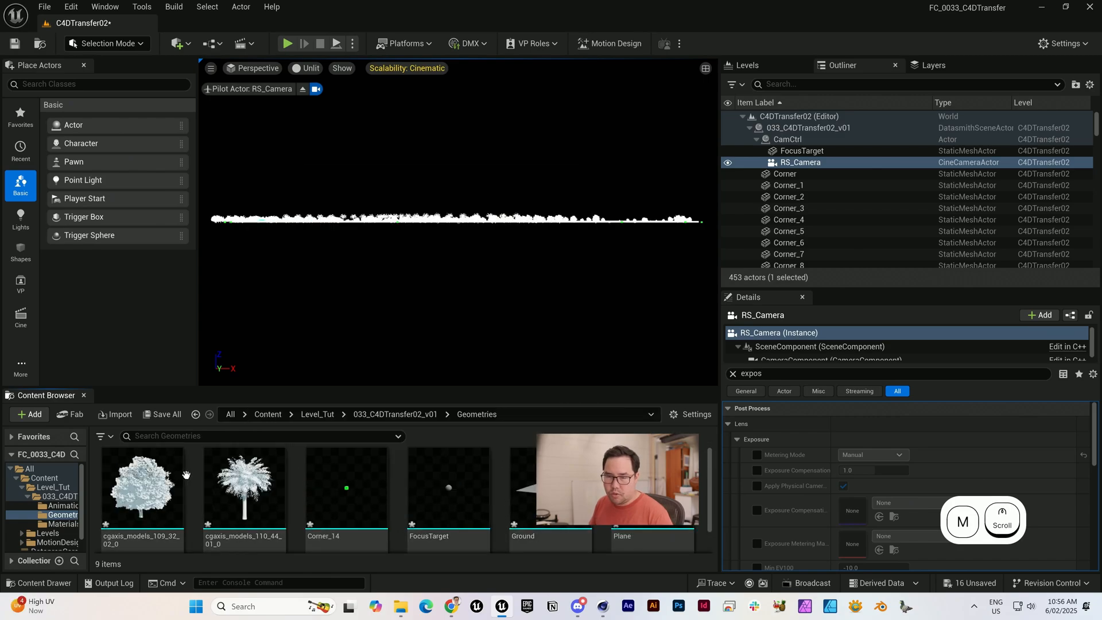
mouse_move(142, 484)
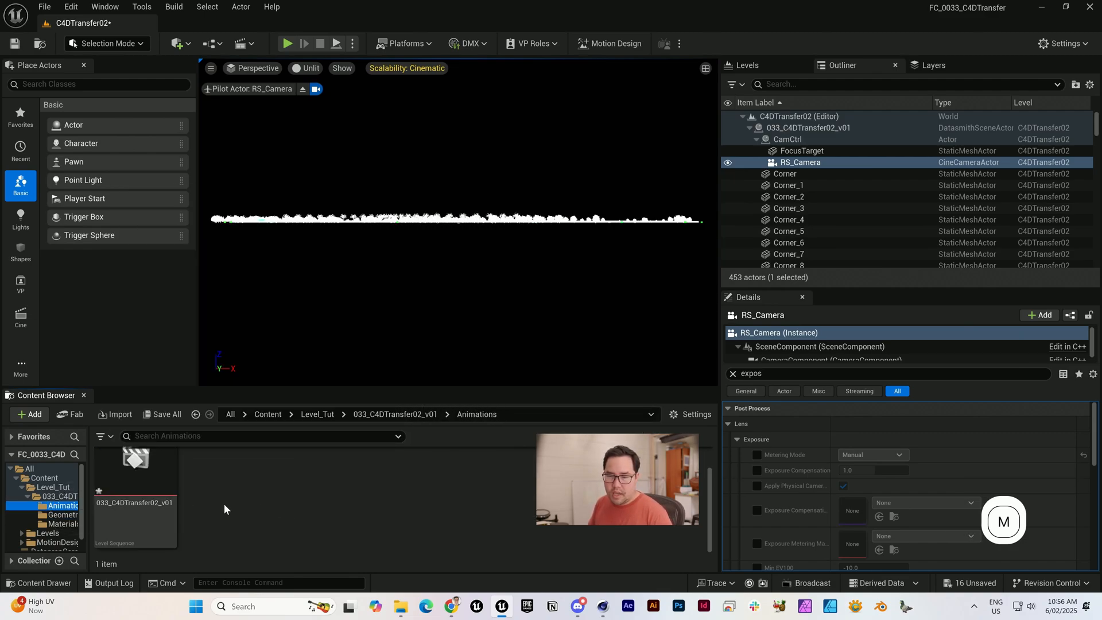
mouse_move(133, 477)
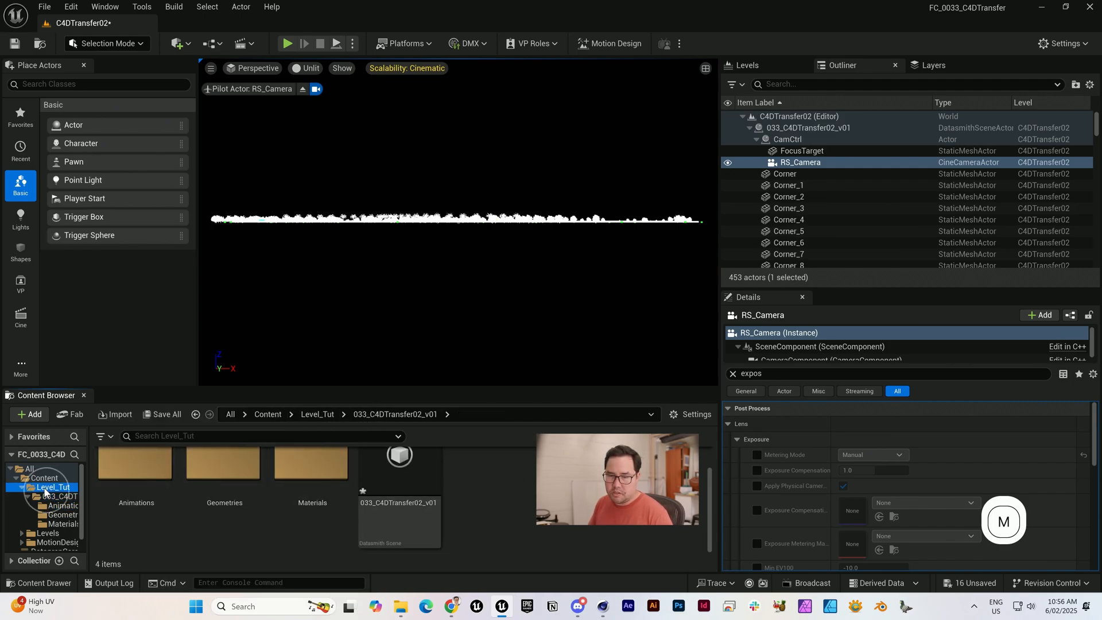
Create level sequence LS_C4DTransfer02 in Level_Tut and load it in the Sequencer
click(27, 415)
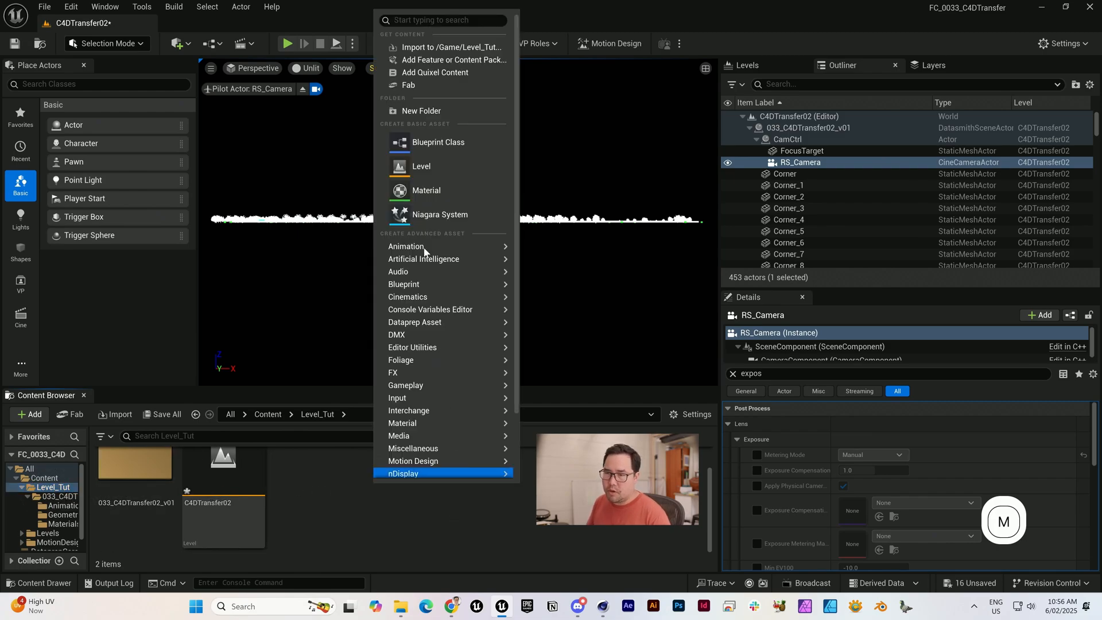
click(569, 330)
text(LS_C4DTransfer0)
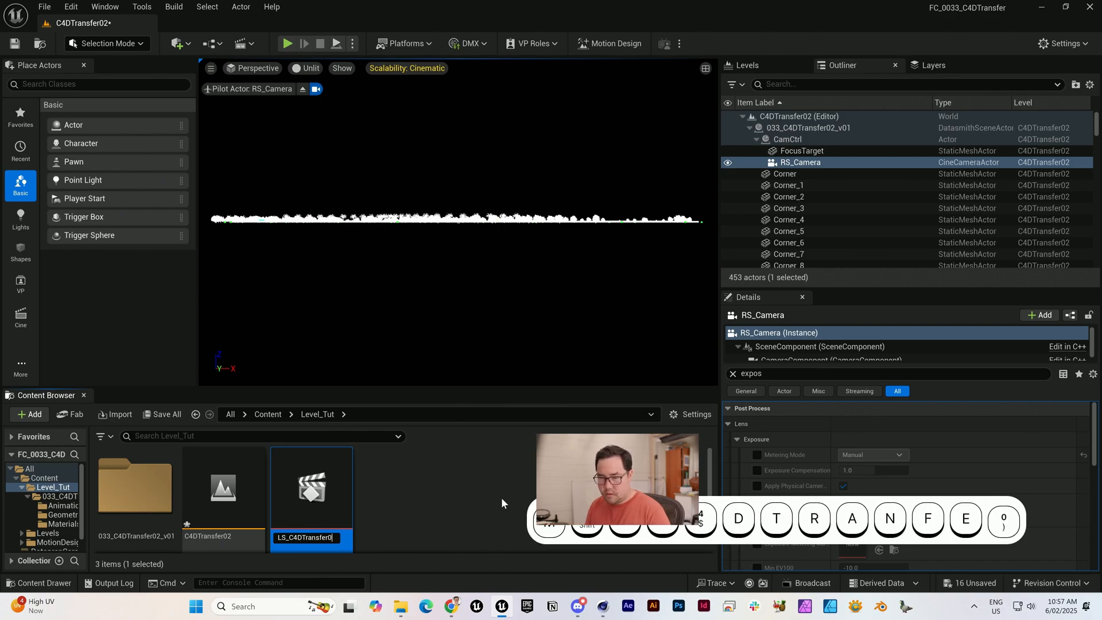
double_click(310, 485)
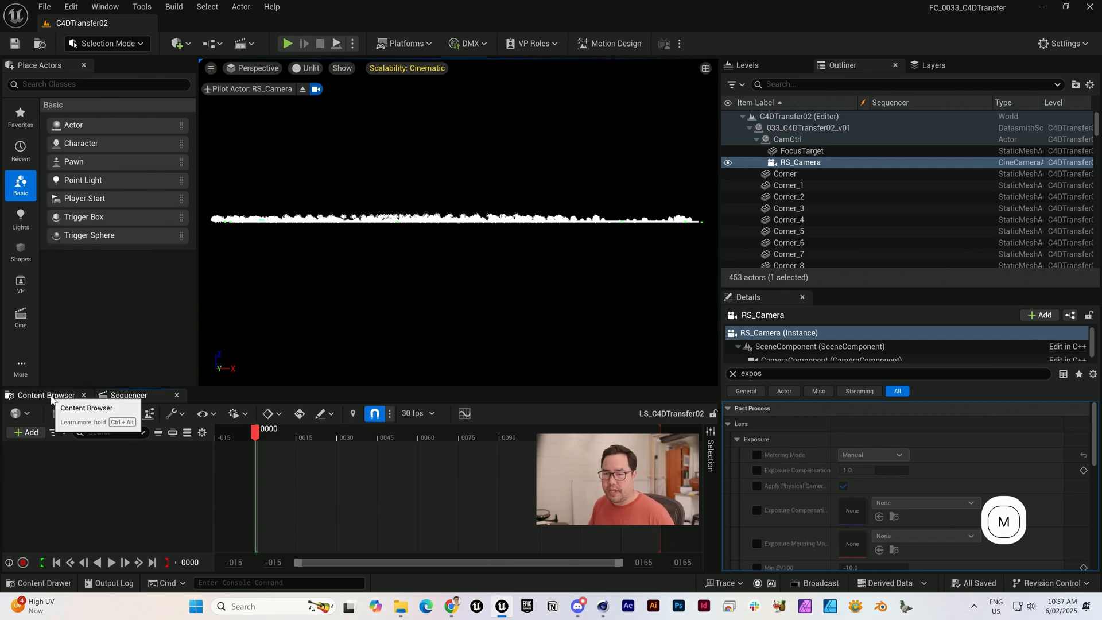
Add 033_C4DTransfer02_v01 as a subsequence, scrub the animation and pick the FocusTarget actor
click(44, 393)
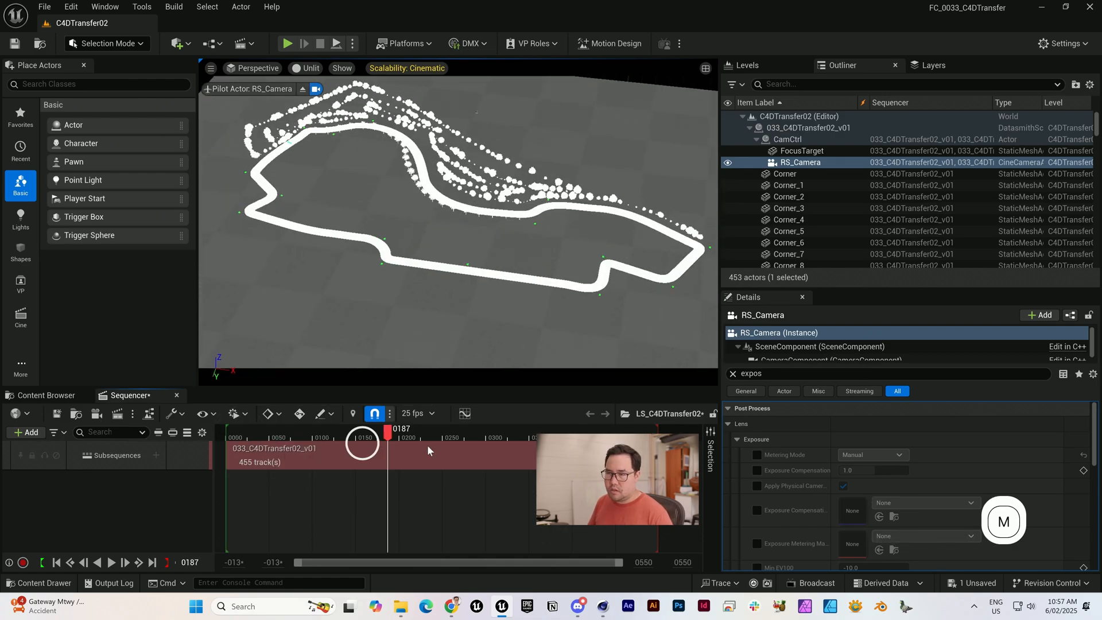
drag(388, 428, 542, 428)
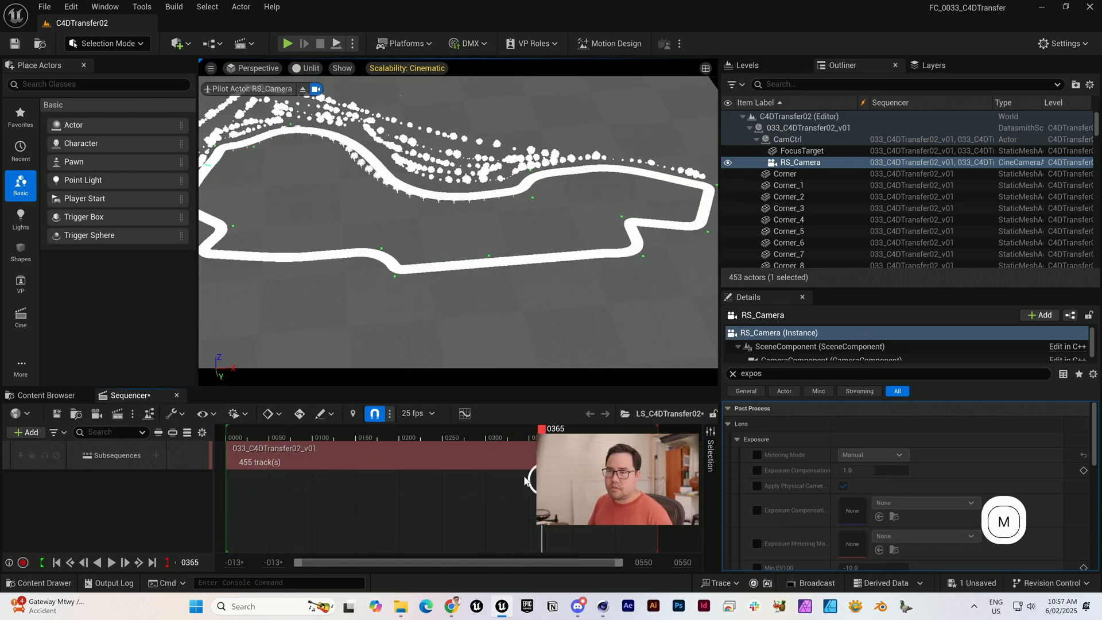
drag(548, 428, 443, 428)
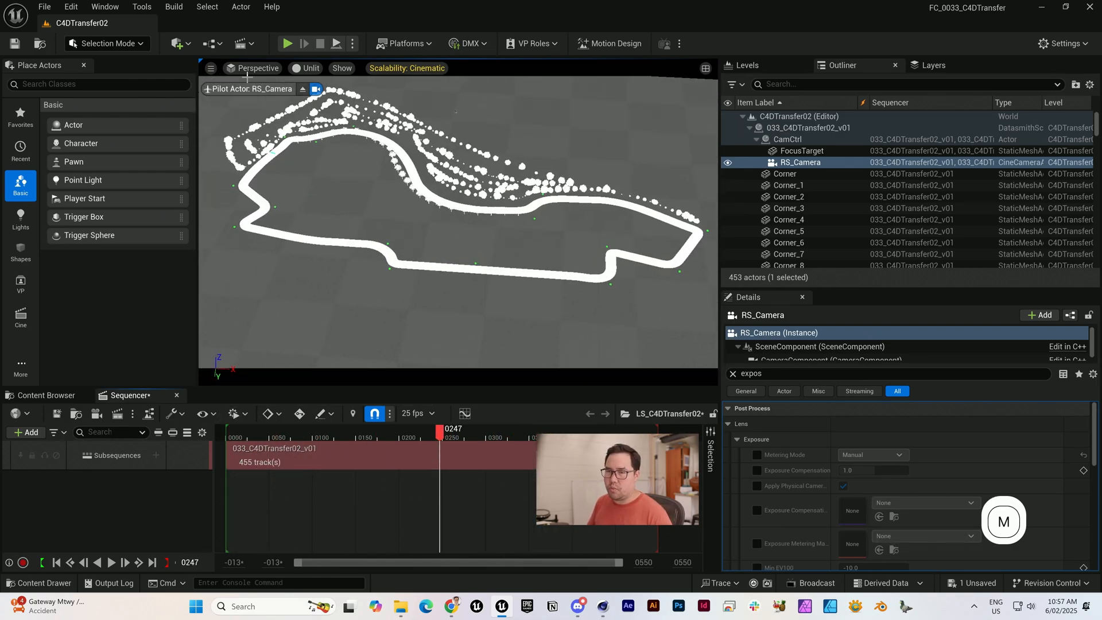
mouse_move(799, 162)
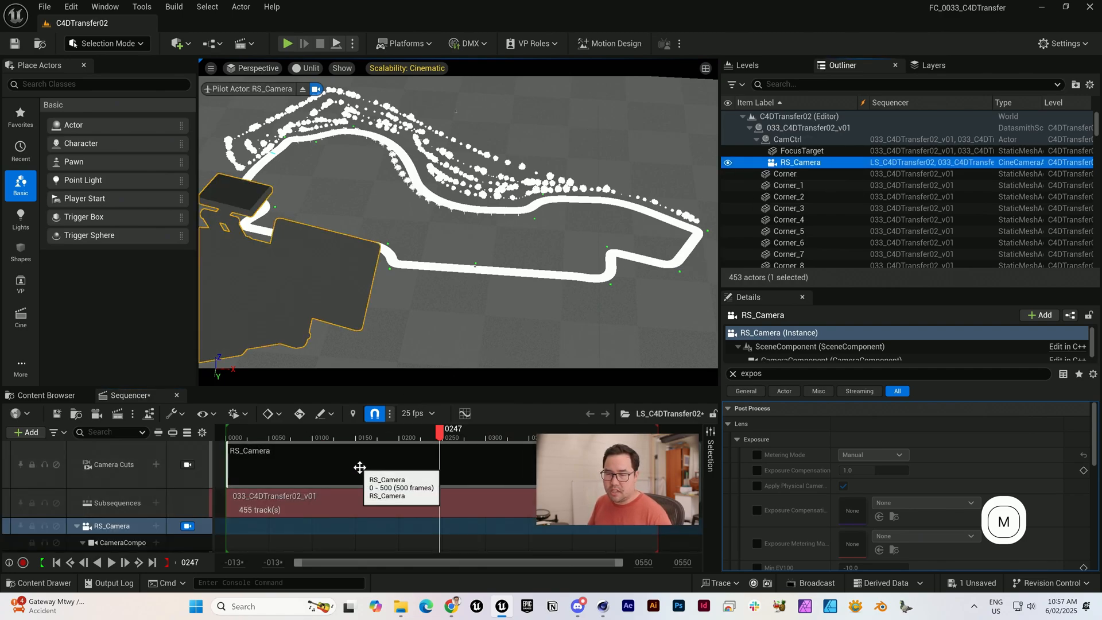
drag(440, 428, 256, 428)
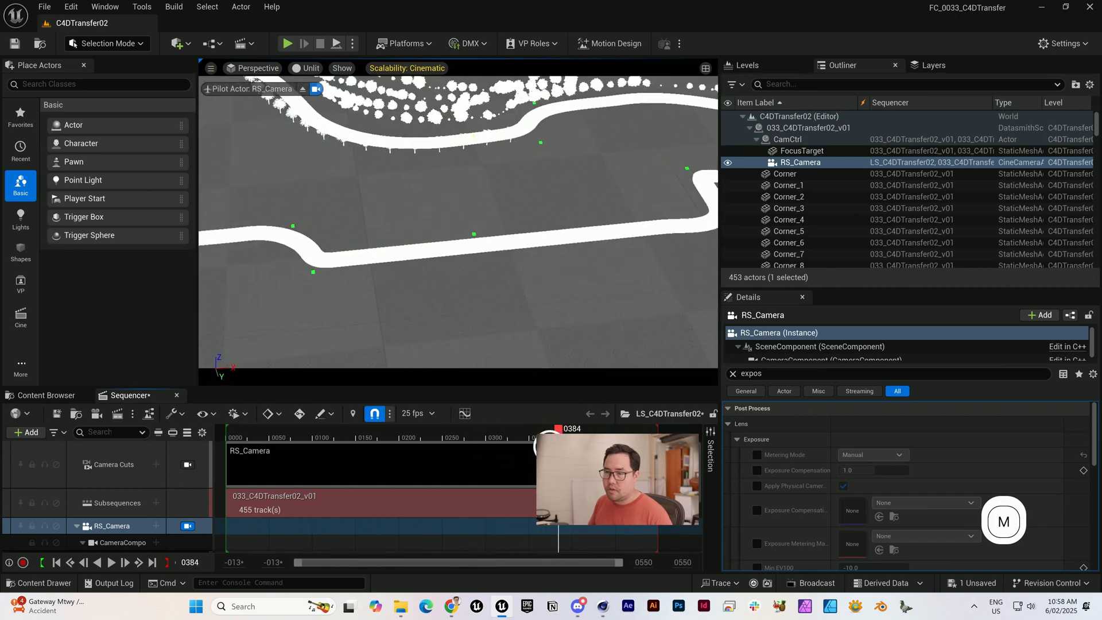
click(801, 150)
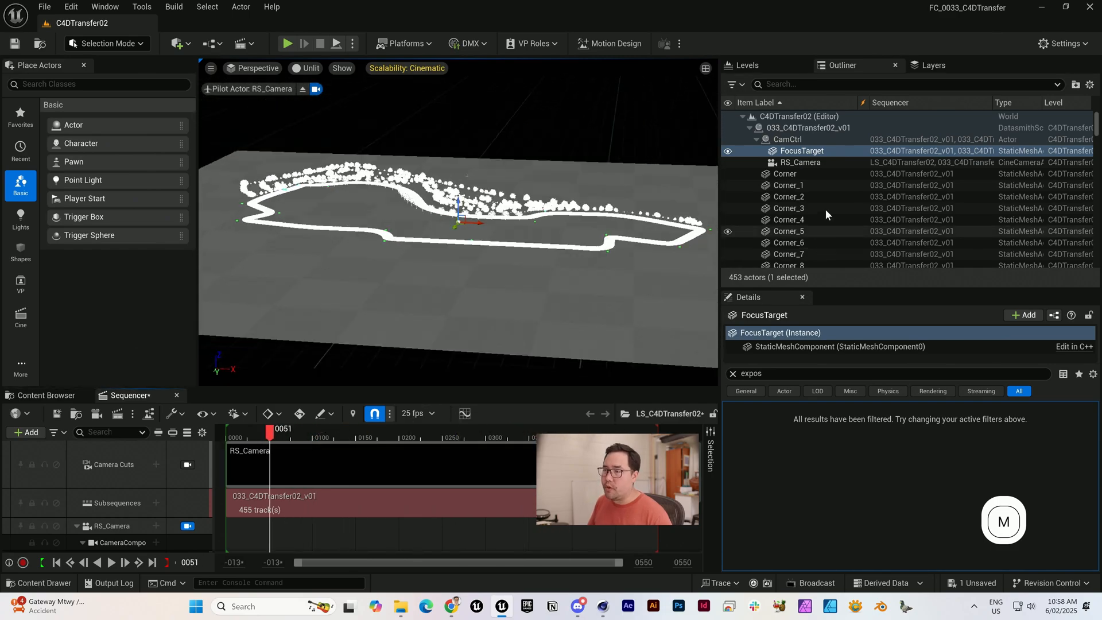
Set RS_Camera focus to Tracking on FocusTarget with debug drawing, scrub to verify, then inspect Section3's material
click(799, 161)
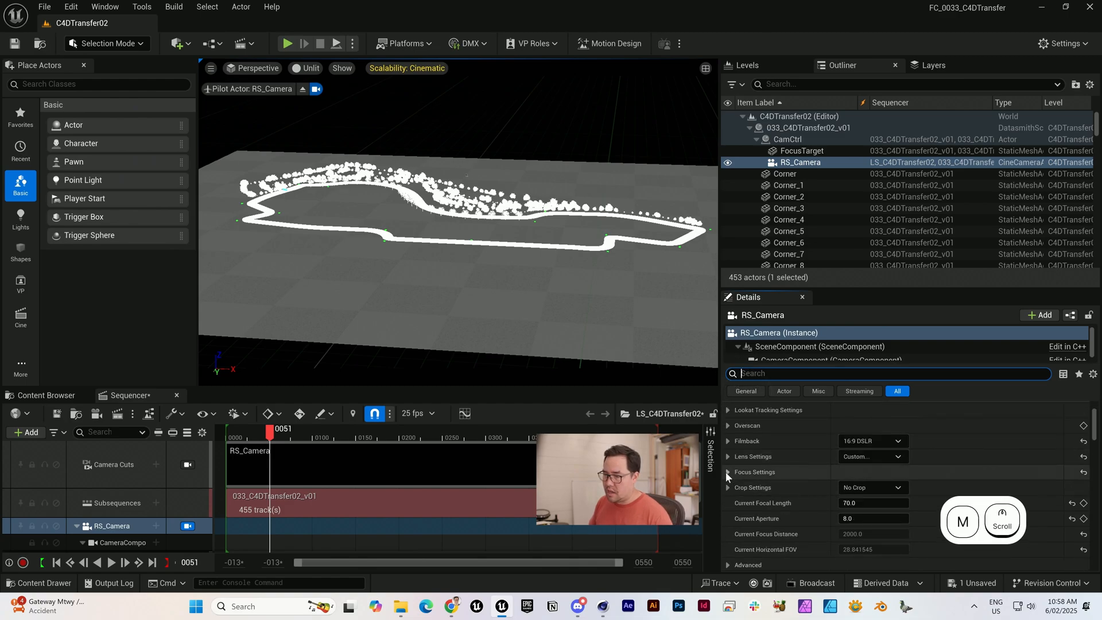
click(728, 471)
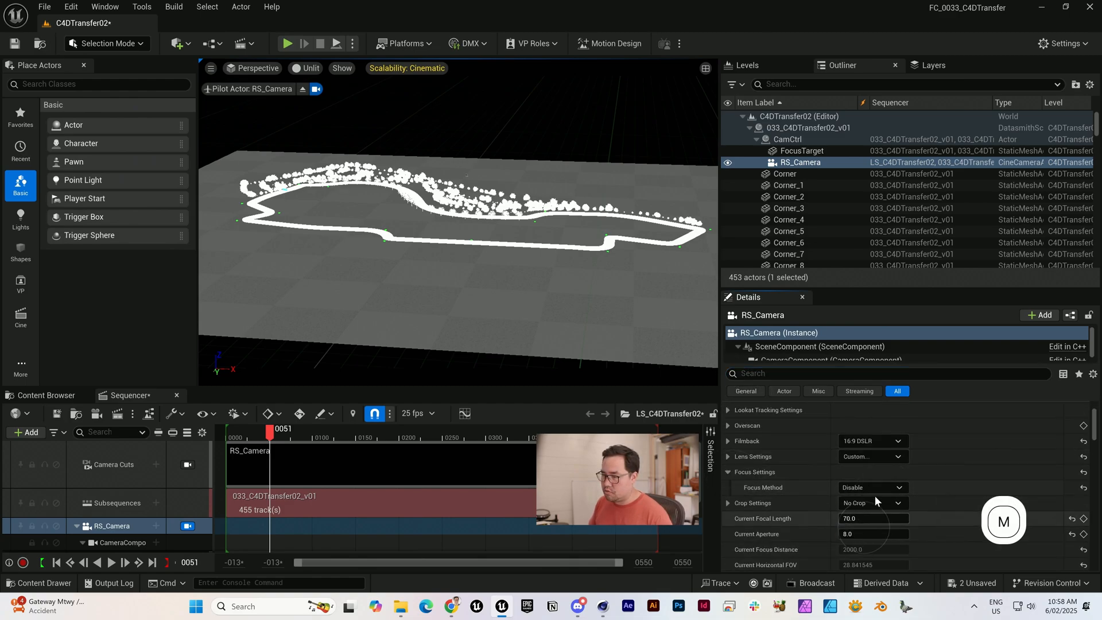
click(871, 487)
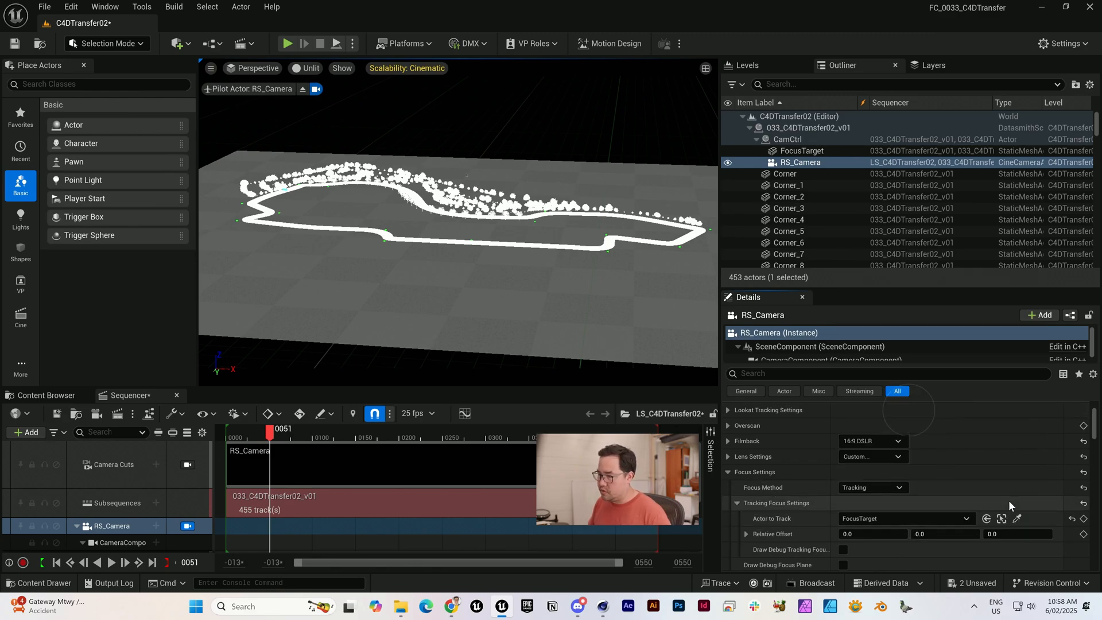
mouse_move(844, 549)
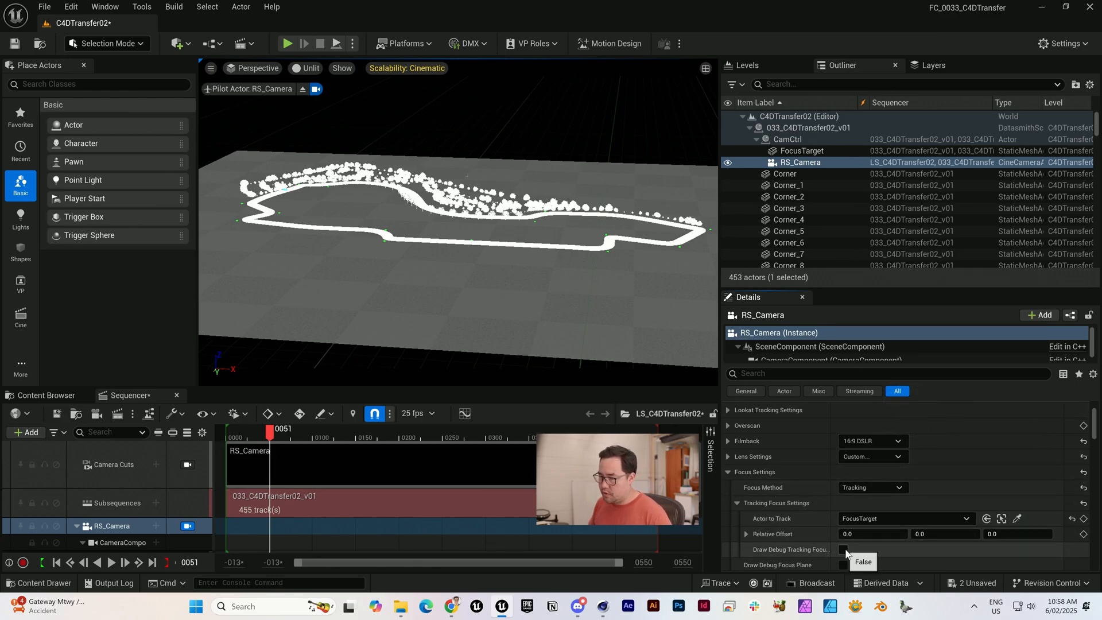
click(842, 564)
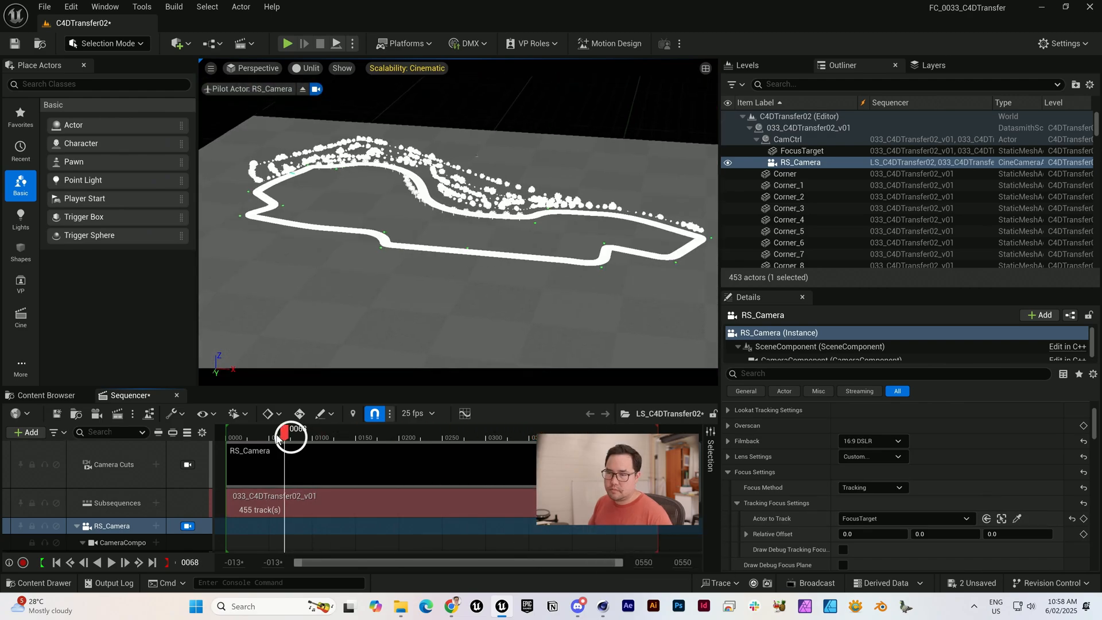
drag(287, 429, 595, 430)
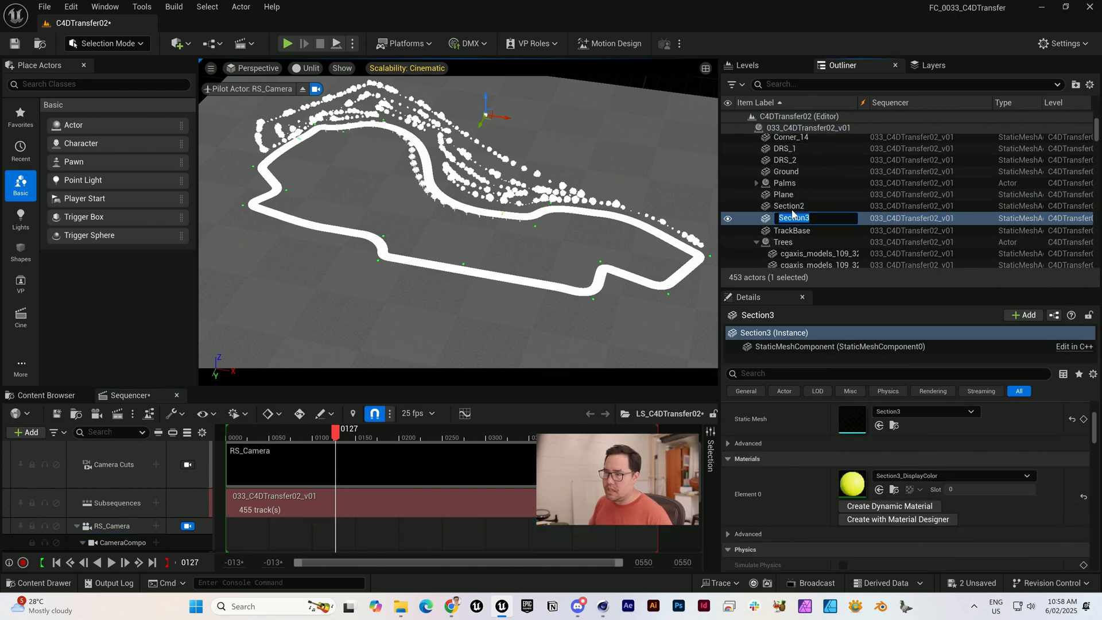
click(787, 205)
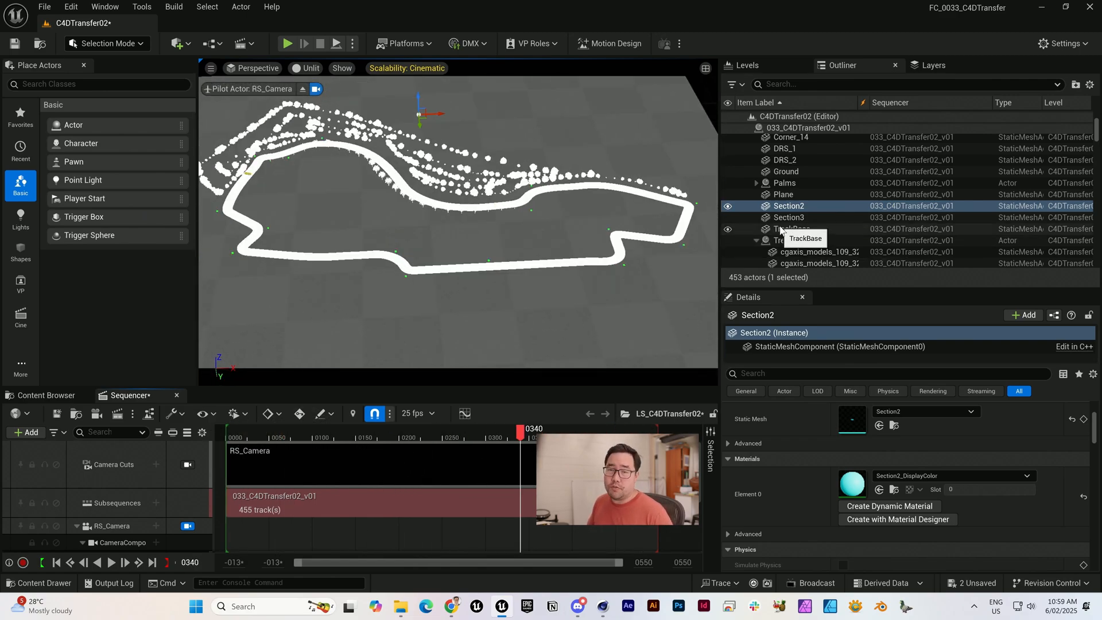
mouse_move(777, 221)
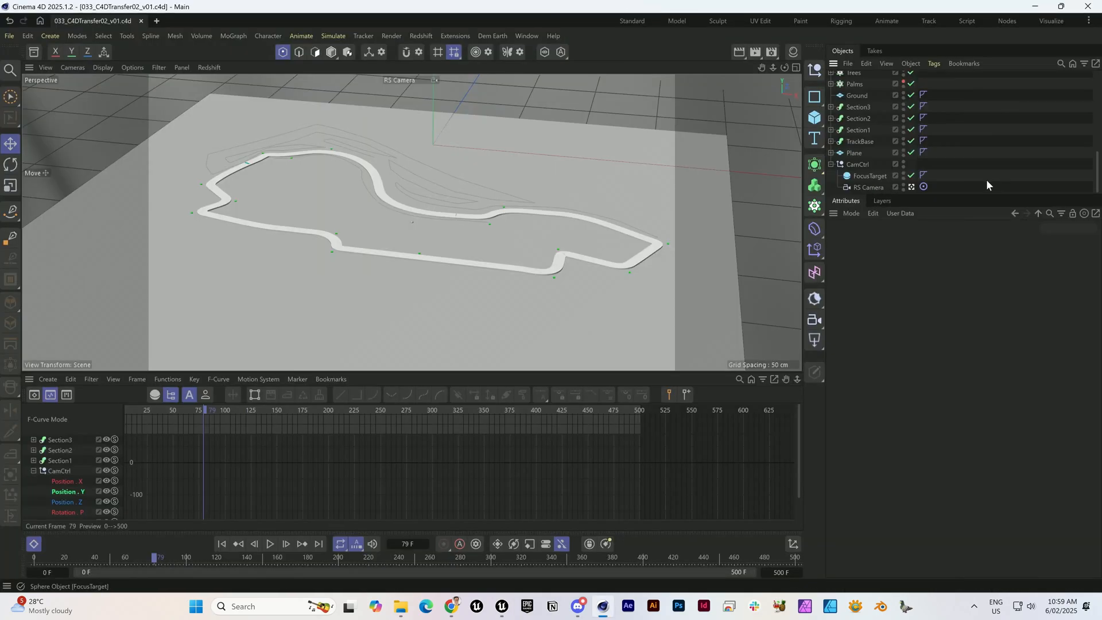
Move RS Camera out of CamCtrl and review its target expression tag
click(857, 164)
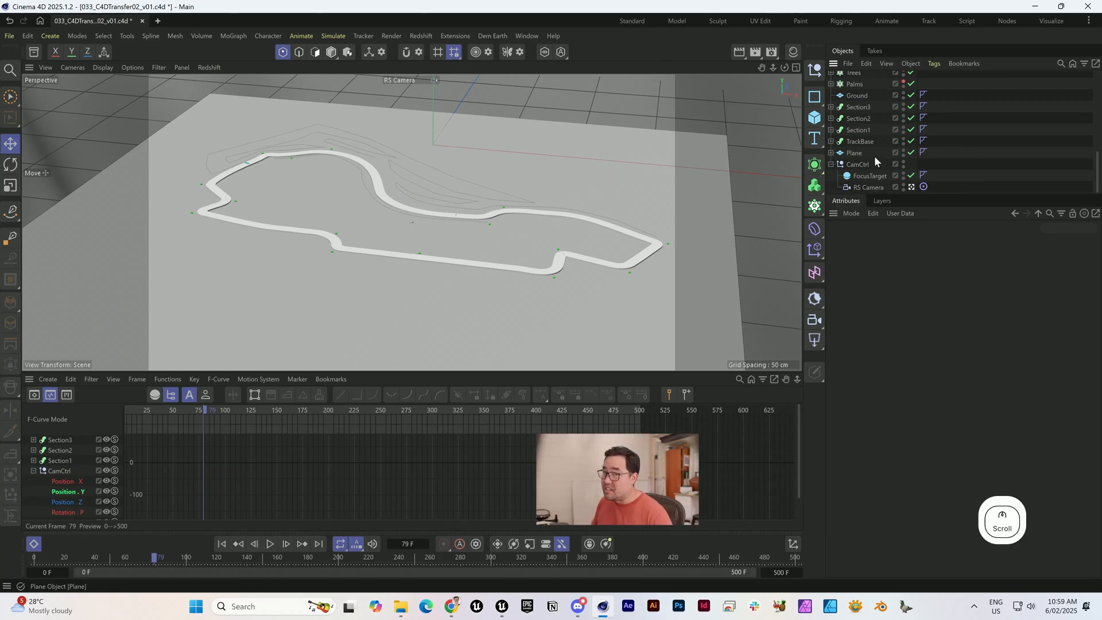
click(868, 175)
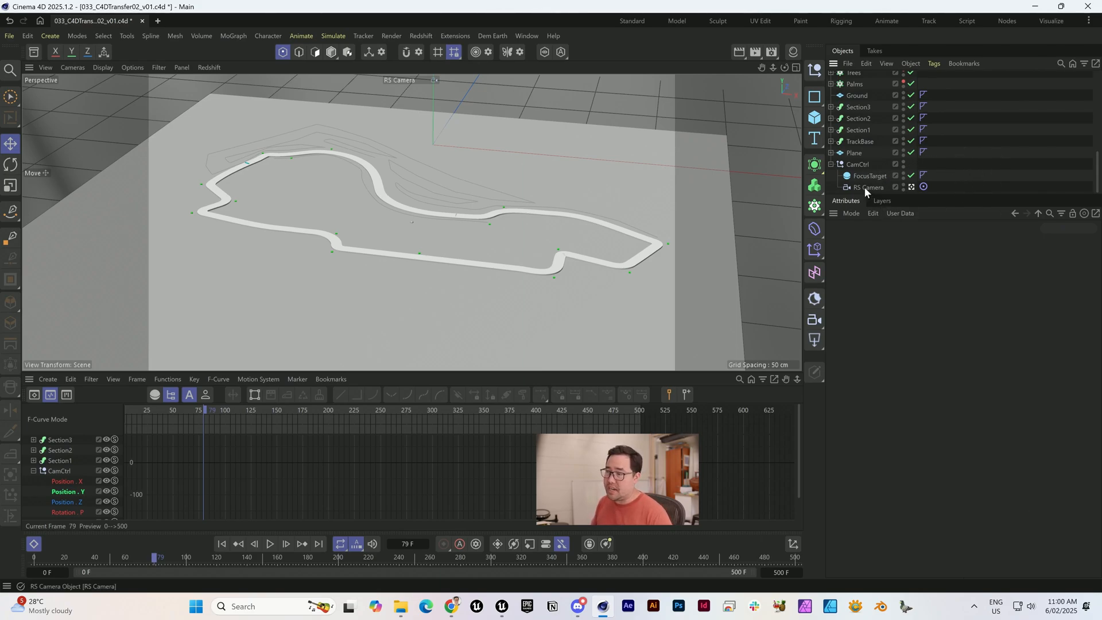
click(924, 164)
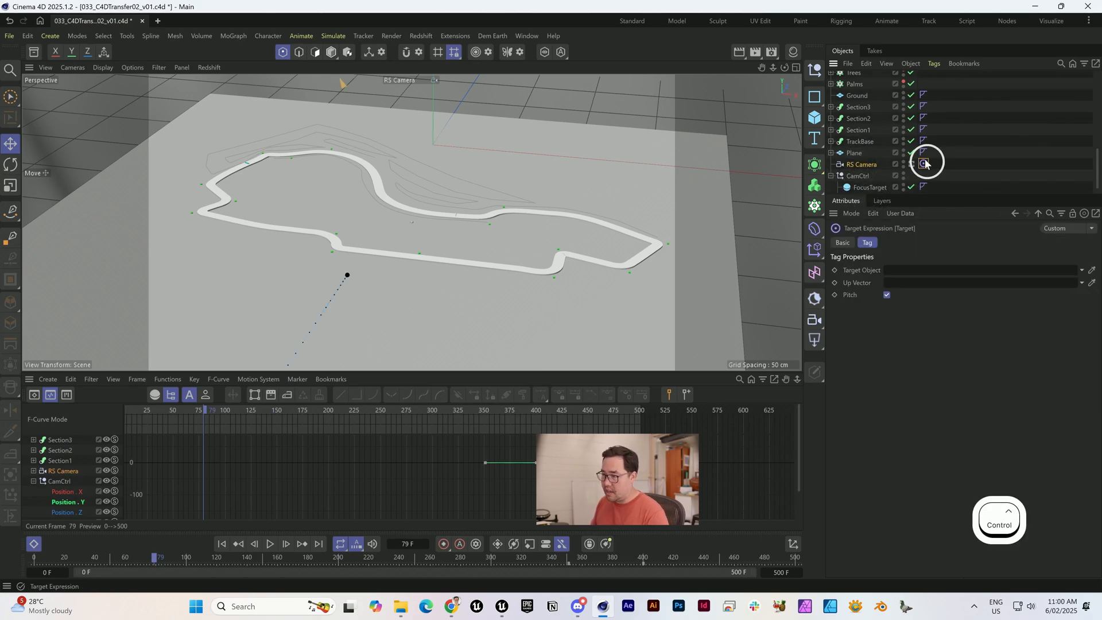
click(859, 164)
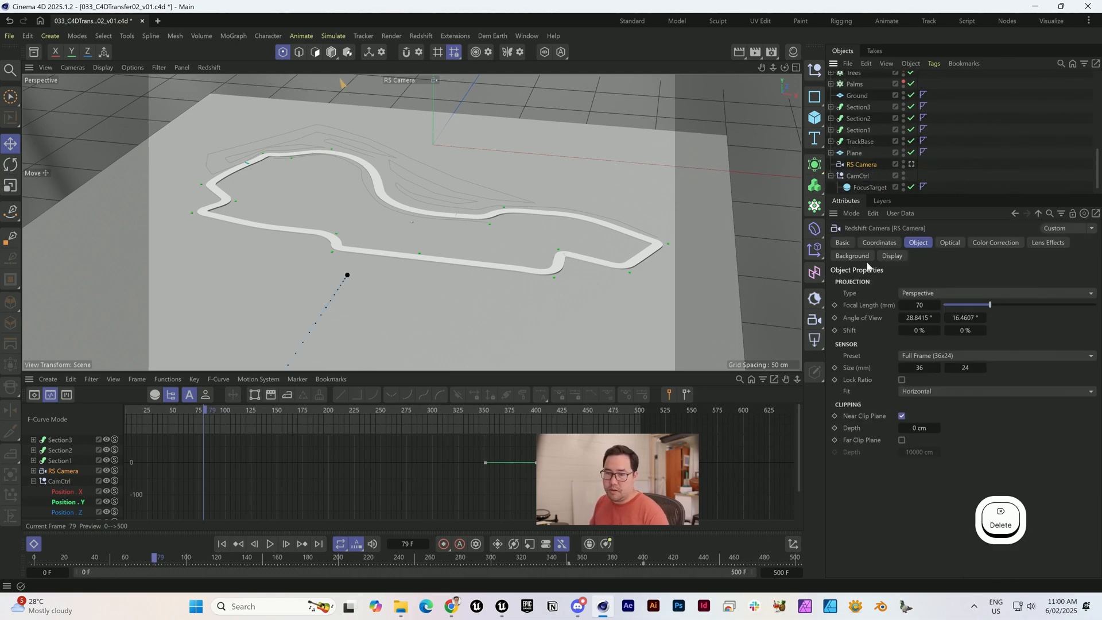
Add a Constraint tag to RS Camera with the Transform constraint enabled
right_click(859, 164)
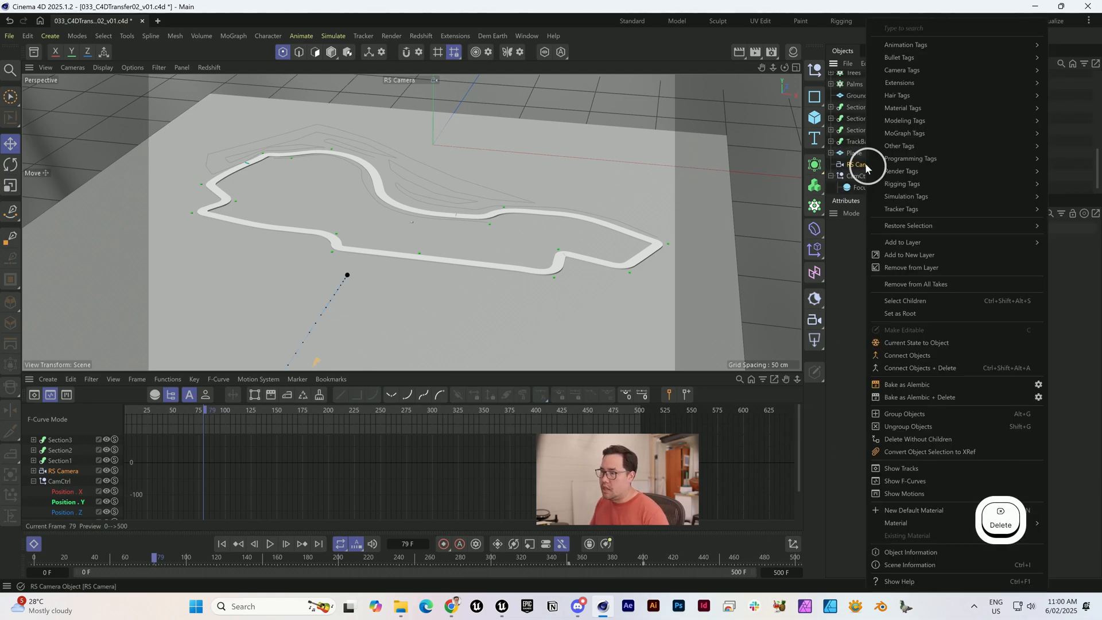
mouse_move(903, 183)
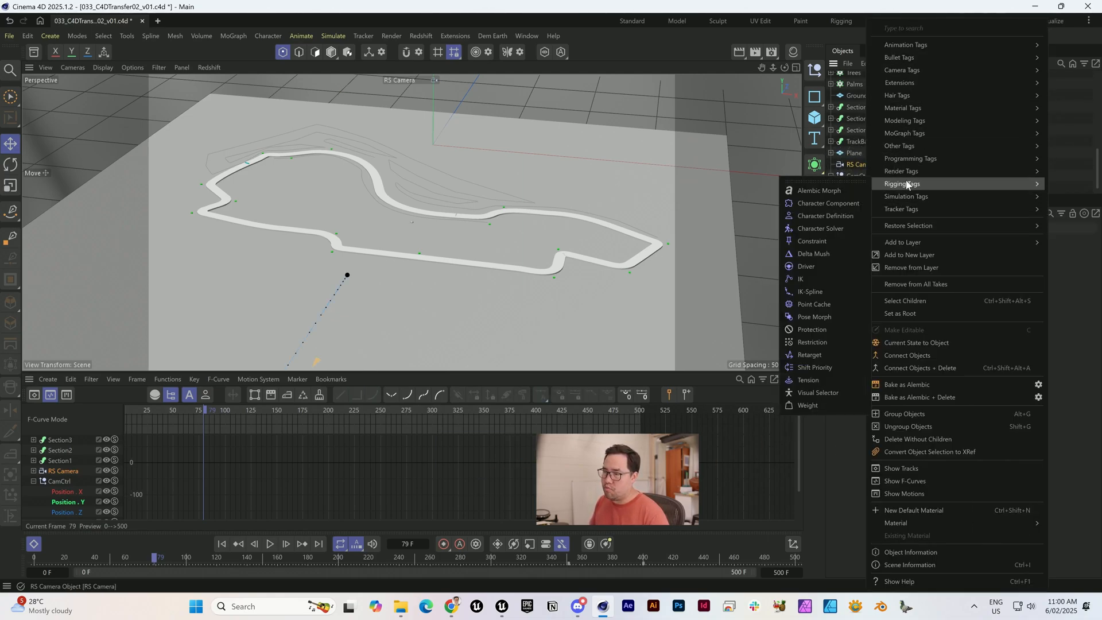
click(813, 240)
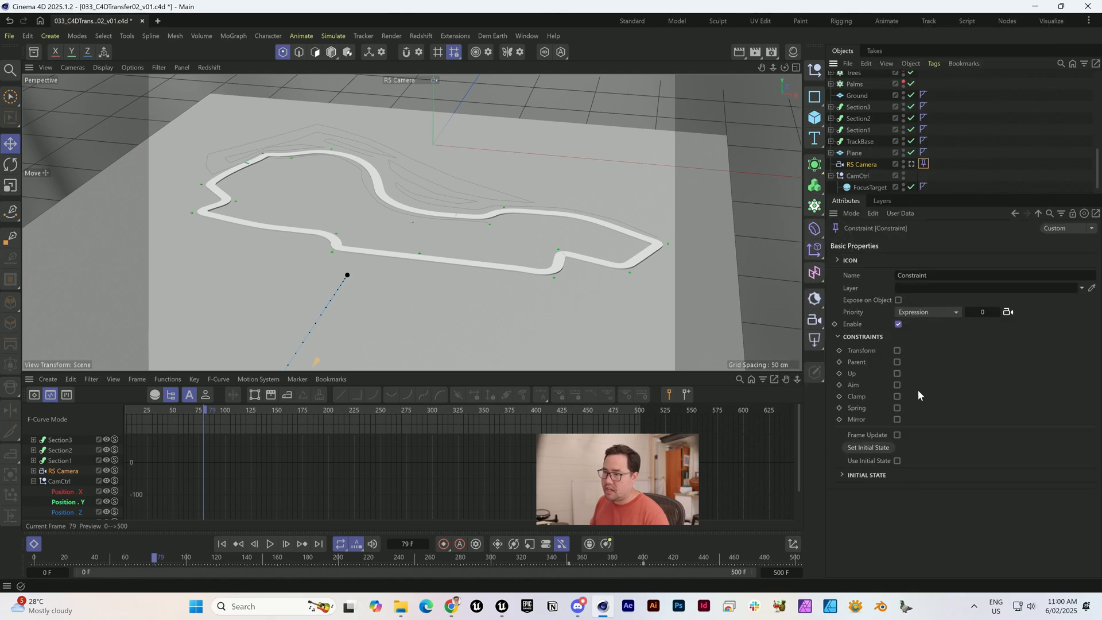
click(897, 361)
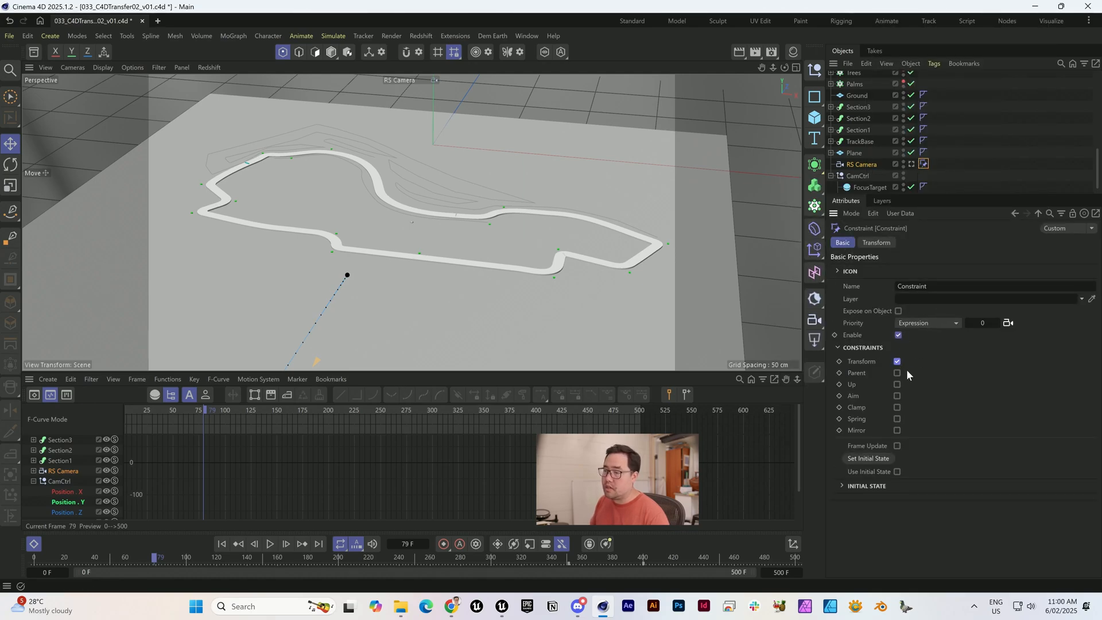
click(875, 242)
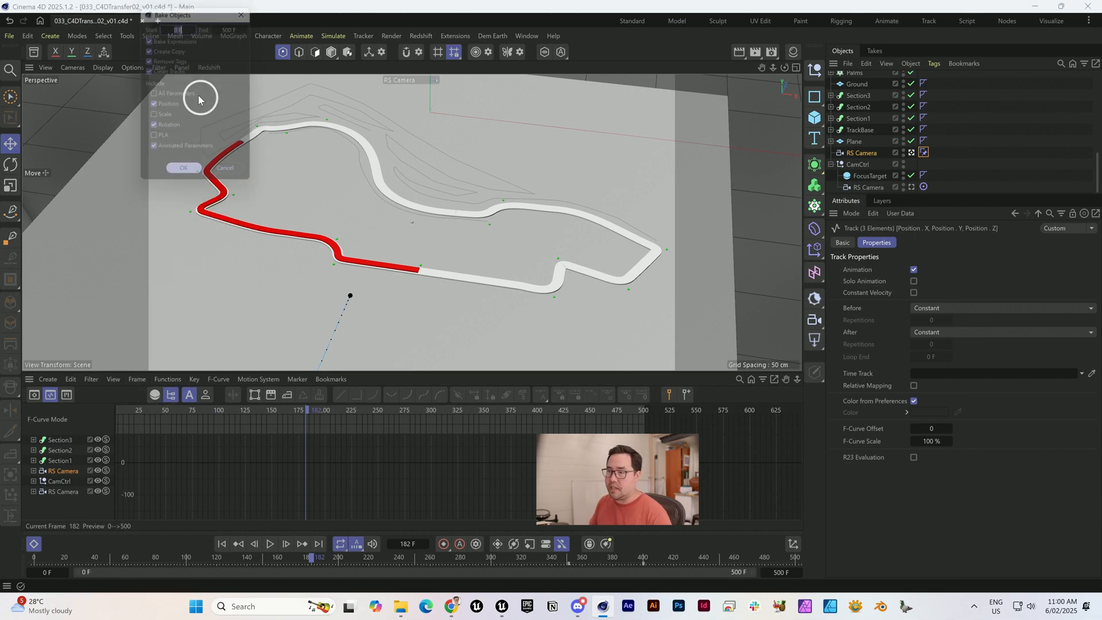
Bake the constrained camera into RS Camera (Copy), review a later frame and select Section1–3 sweeps
click(184, 168)
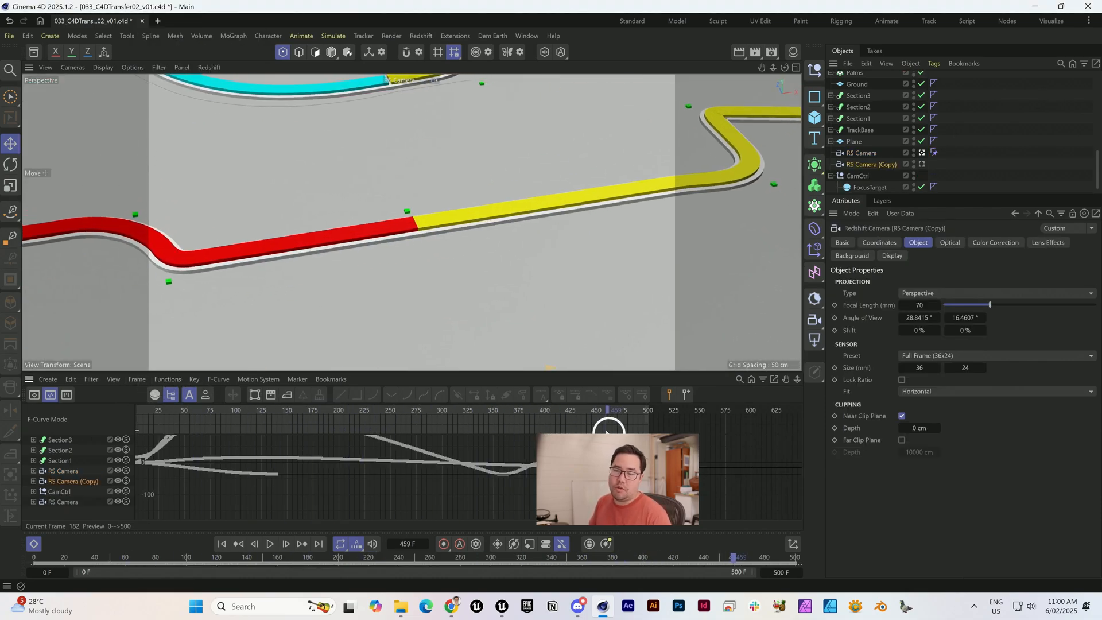
click(858, 134)
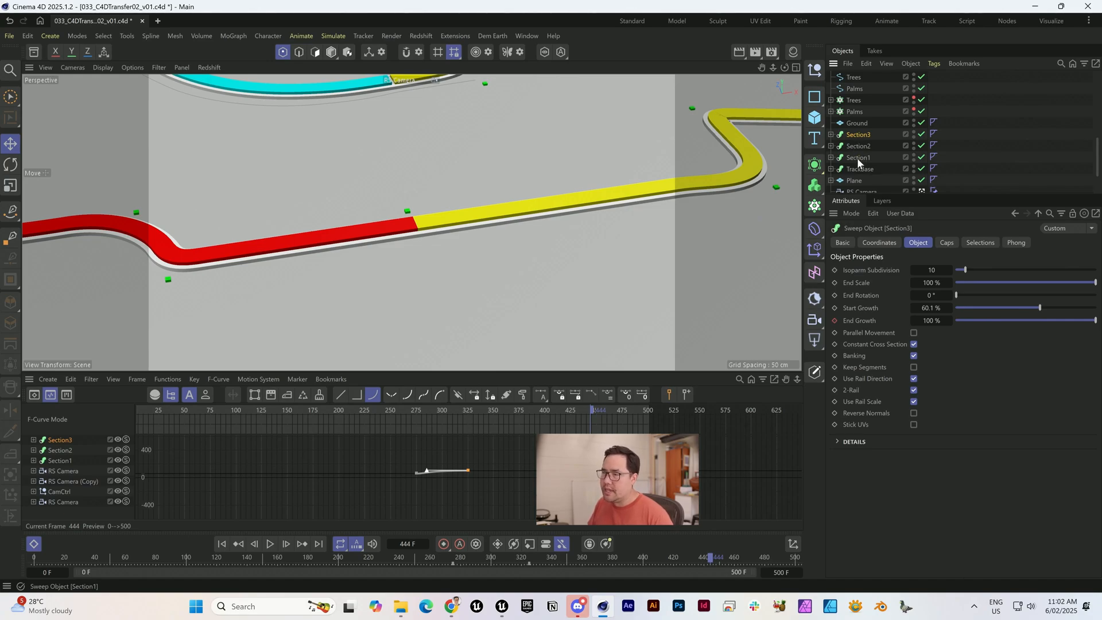
click(858, 146)
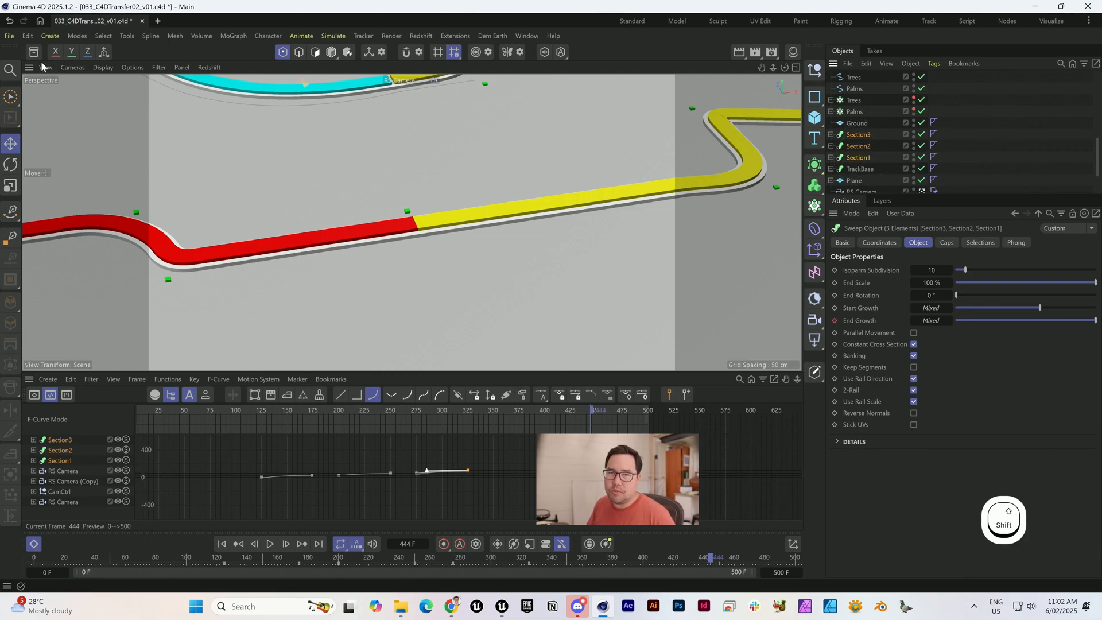
Start an Alembic export of the three selected track Section sweeps, Selection Only kept on
click(9, 35)
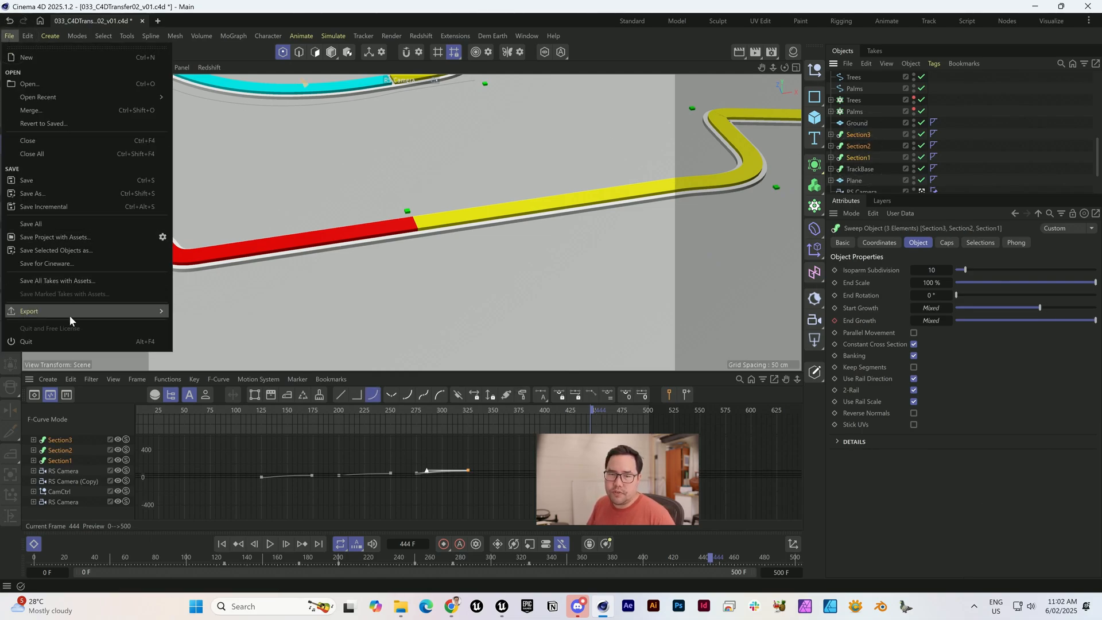
click(324, 332)
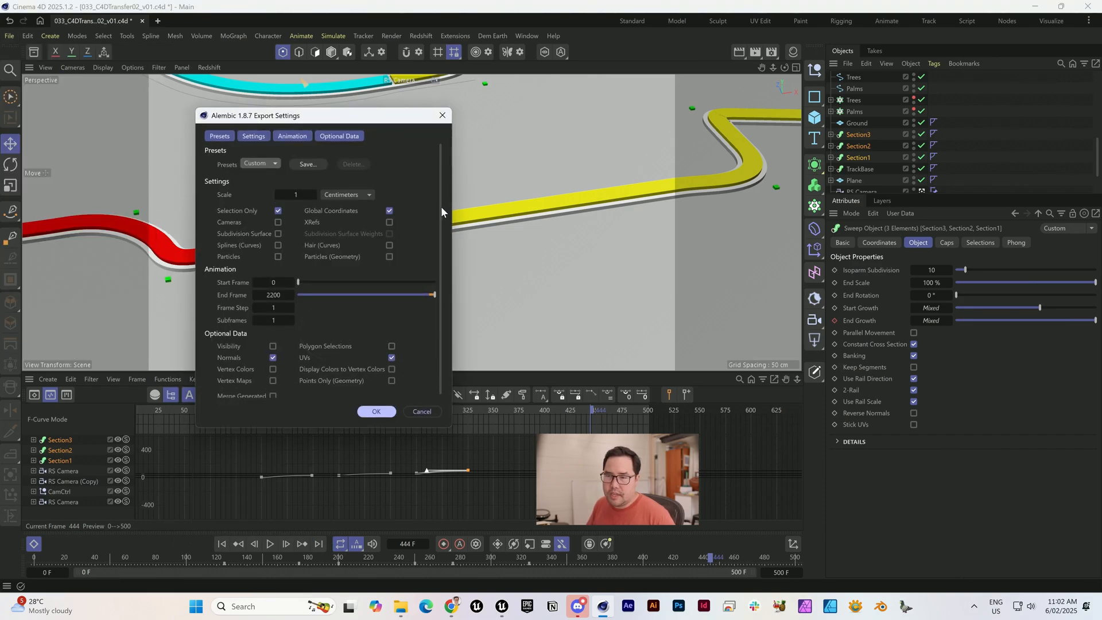
mouse_move(441, 204)
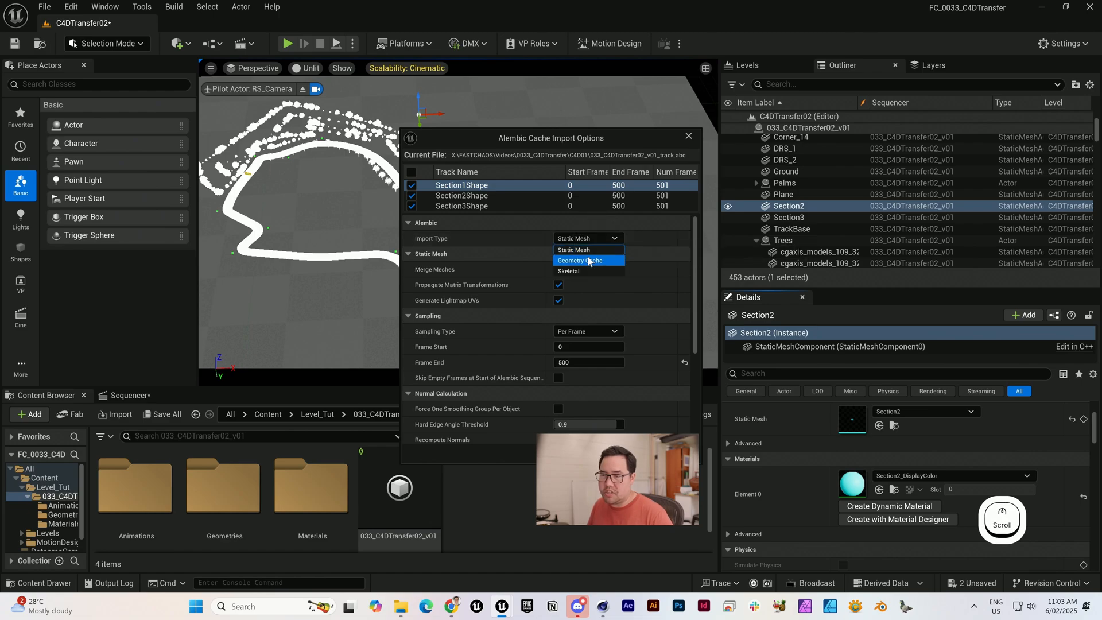
Import the track Alembic as a Geometry Cache with Flatten Tracks, dismissing the error and clearing the log
click(587, 260)
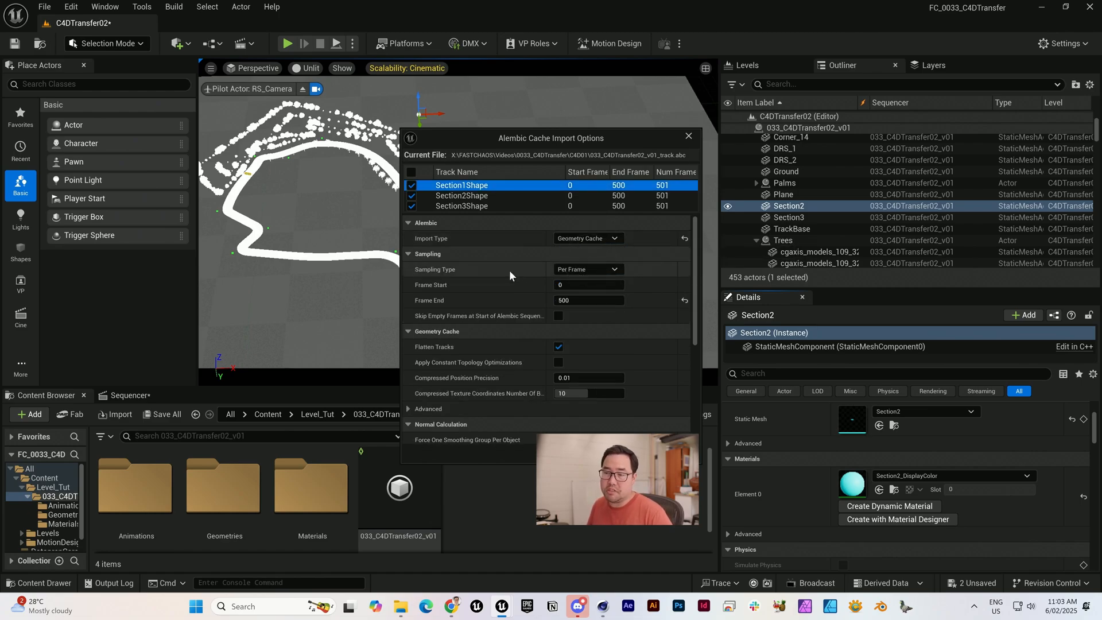
click(559, 347)
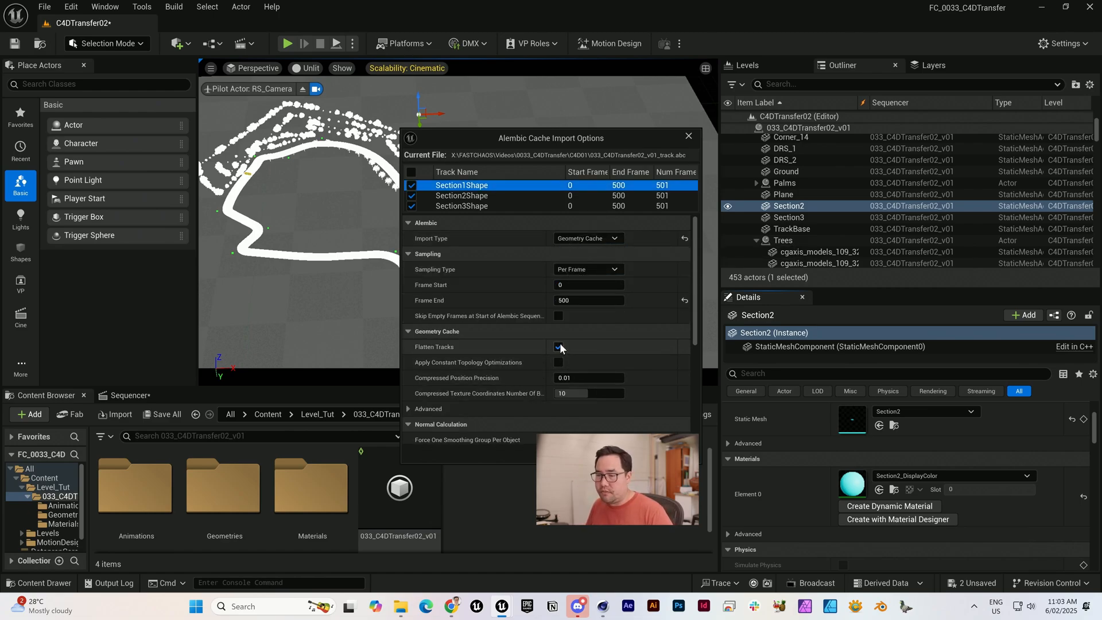
click(559, 346)
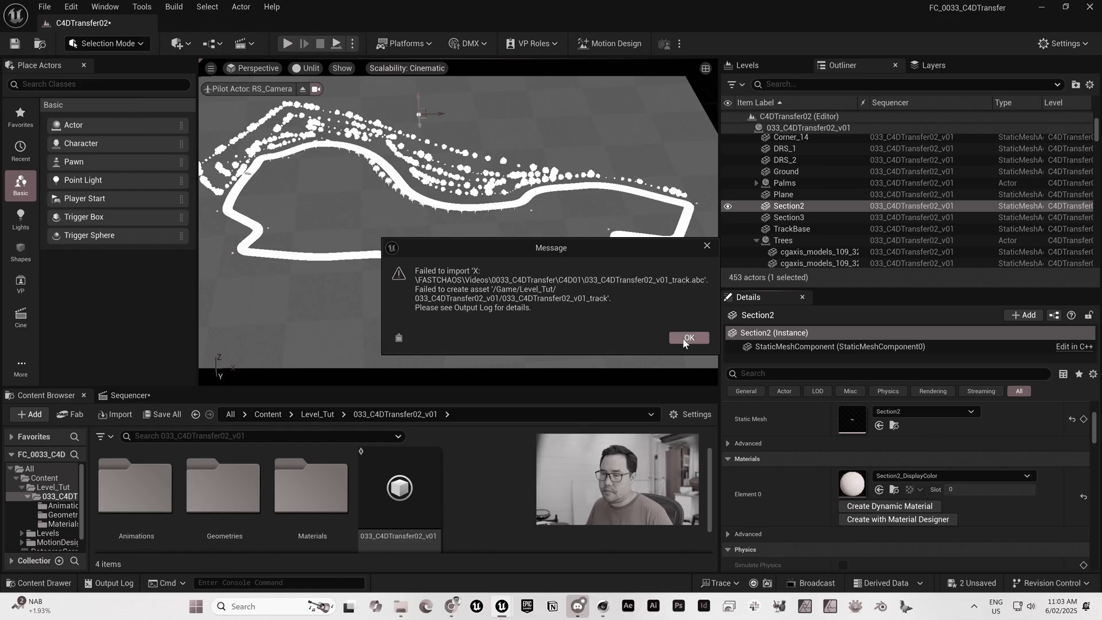
click(687, 337)
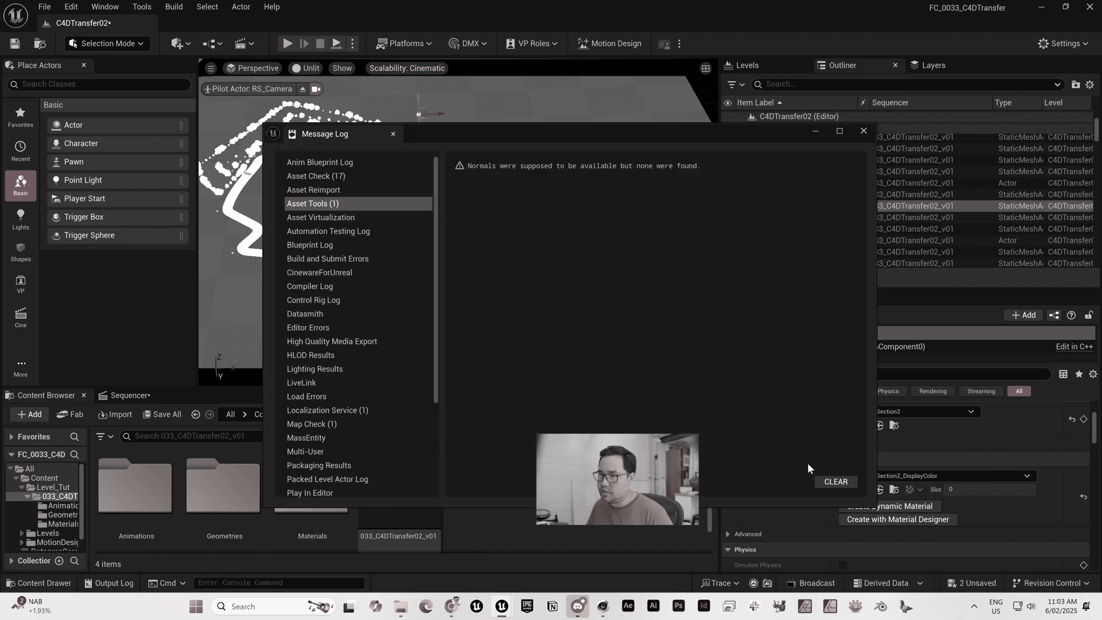
click(603, 606)
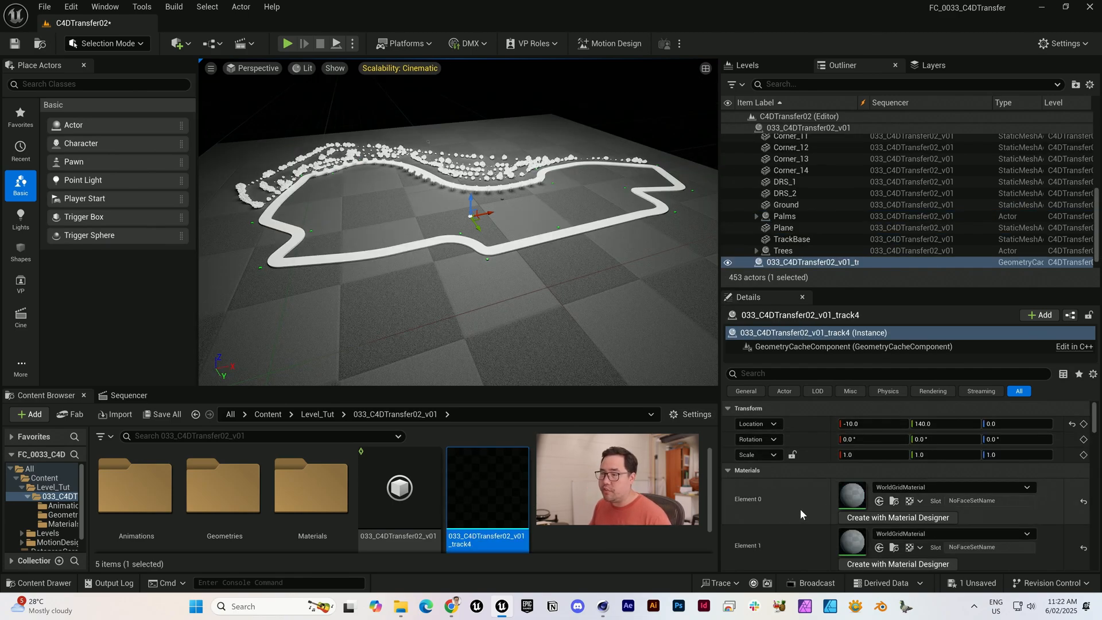
Scrub the LS_C4DTransfer02 playhead forward to watch the track4 cache build on
scroll(down, 3)
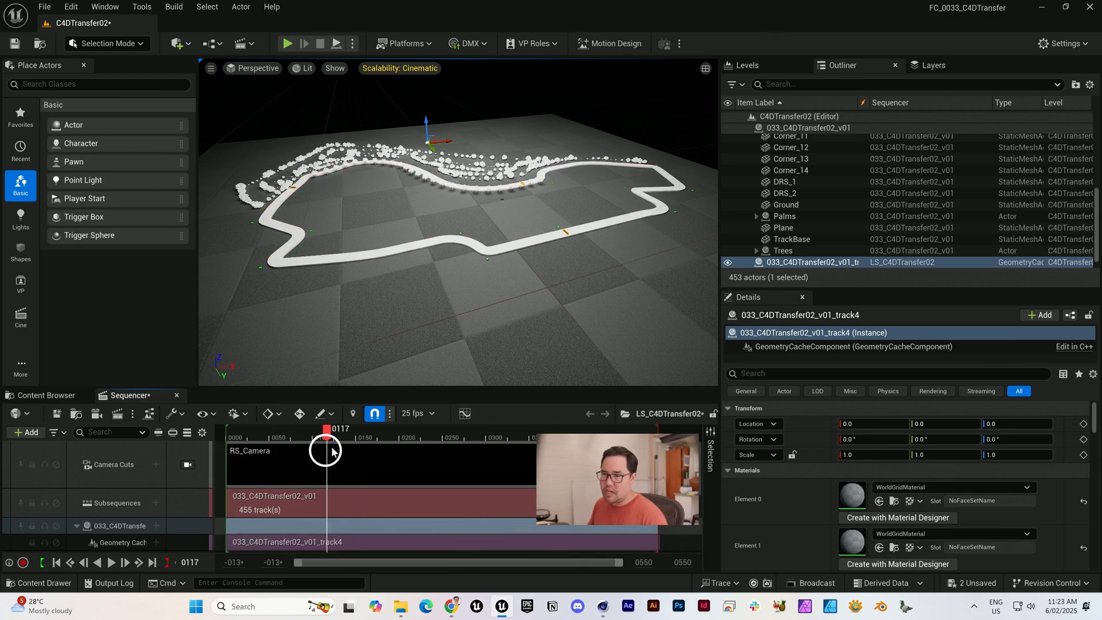
drag(325, 436, 450, 436)
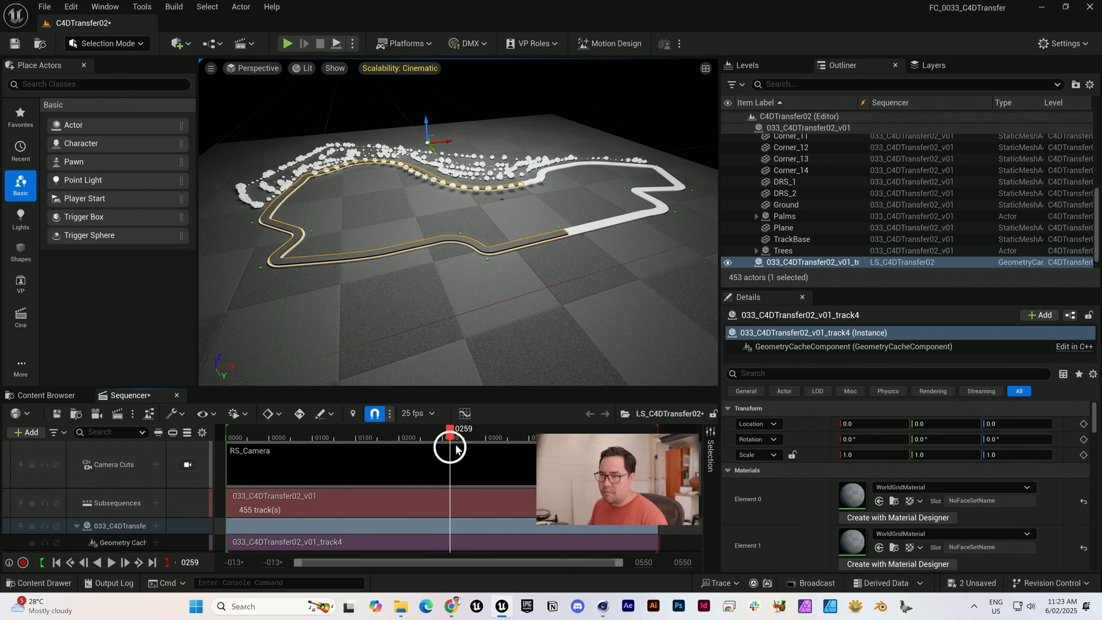
drag(449, 436, 575, 436)
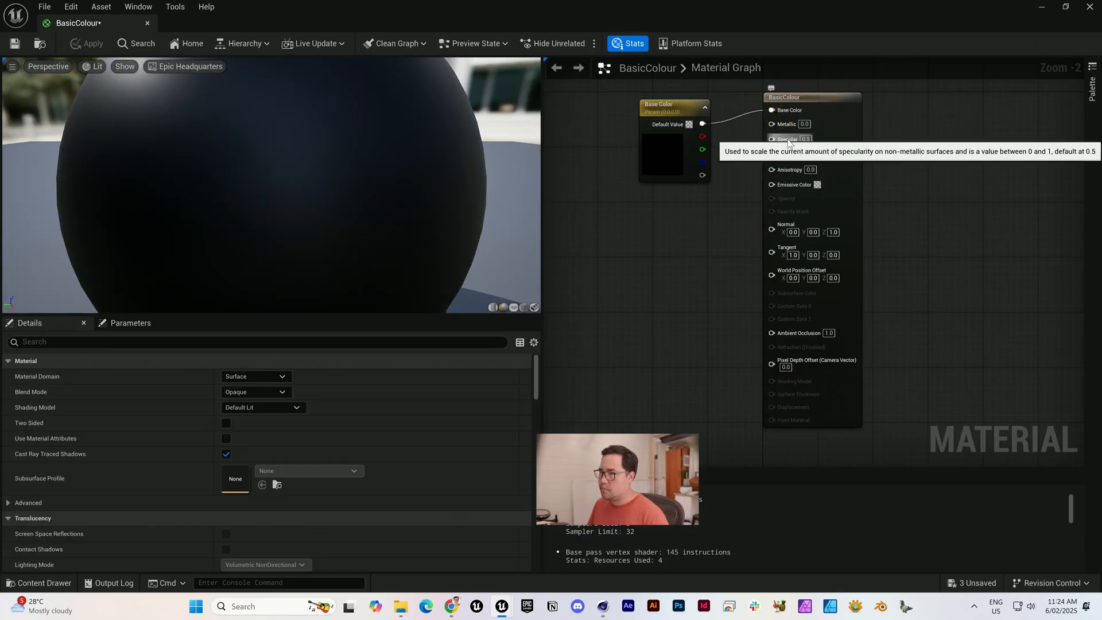
Bring up the Content Browser actions for the new BasicColour material
click(792, 139)
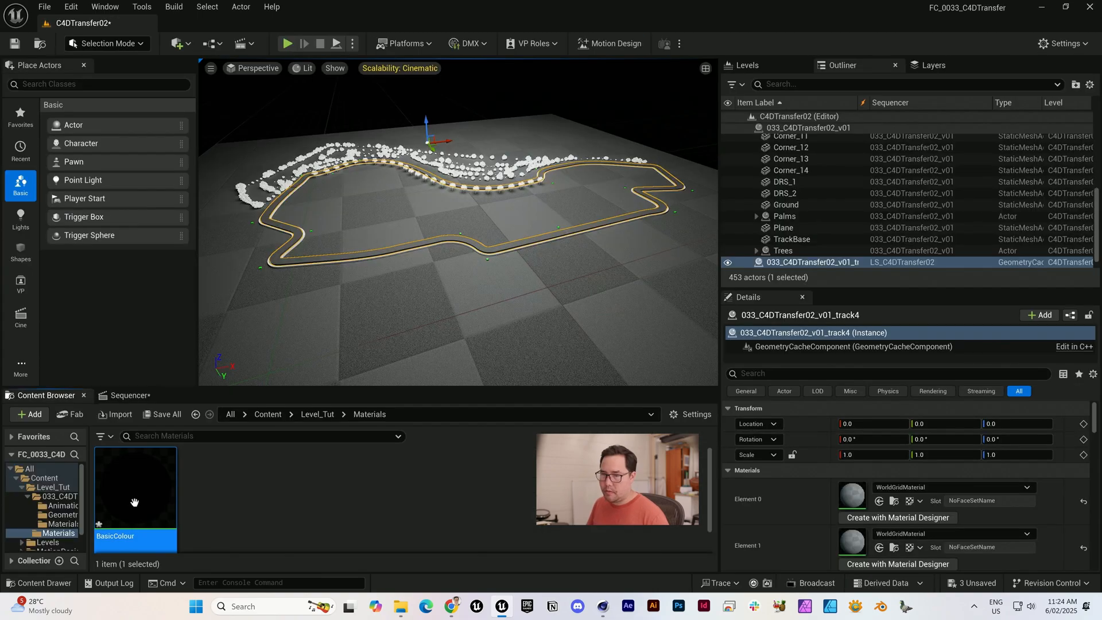
right_click(134, 484)
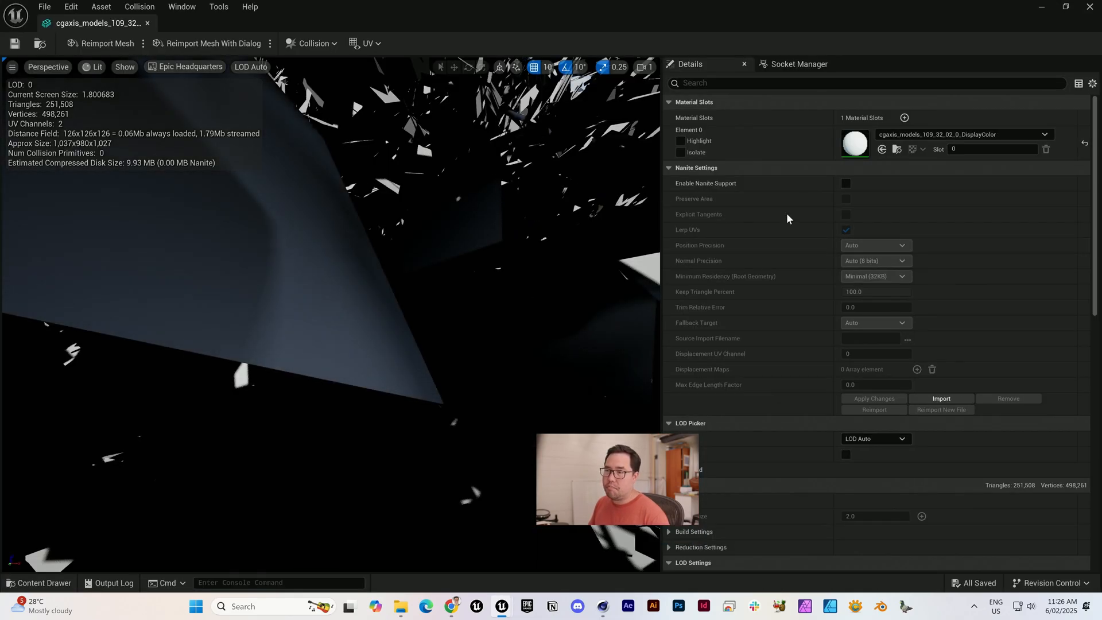
Enable Nanite Support and Preserve Area on the cgaxis tree mesh and apply the changes on closing
click(846, 182)
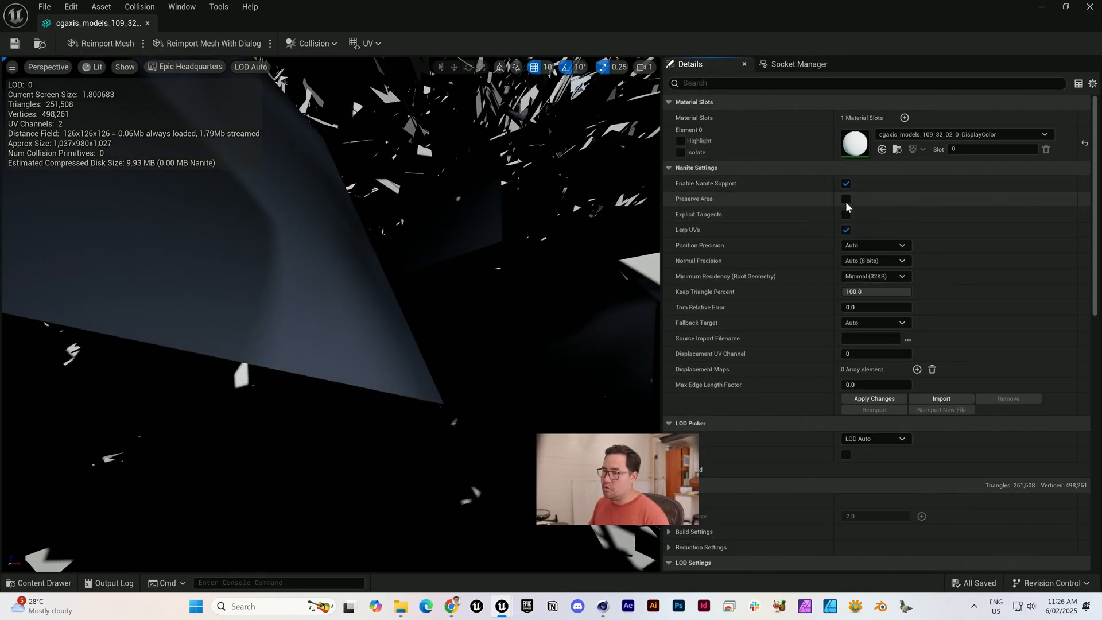
click(845, 198)
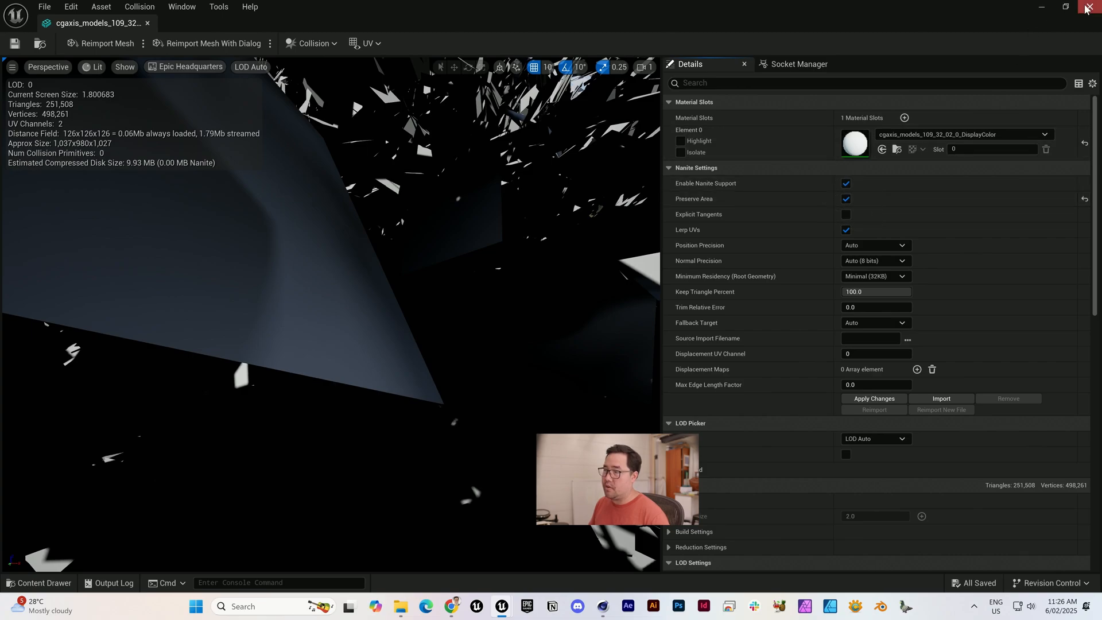
click(873, 399)
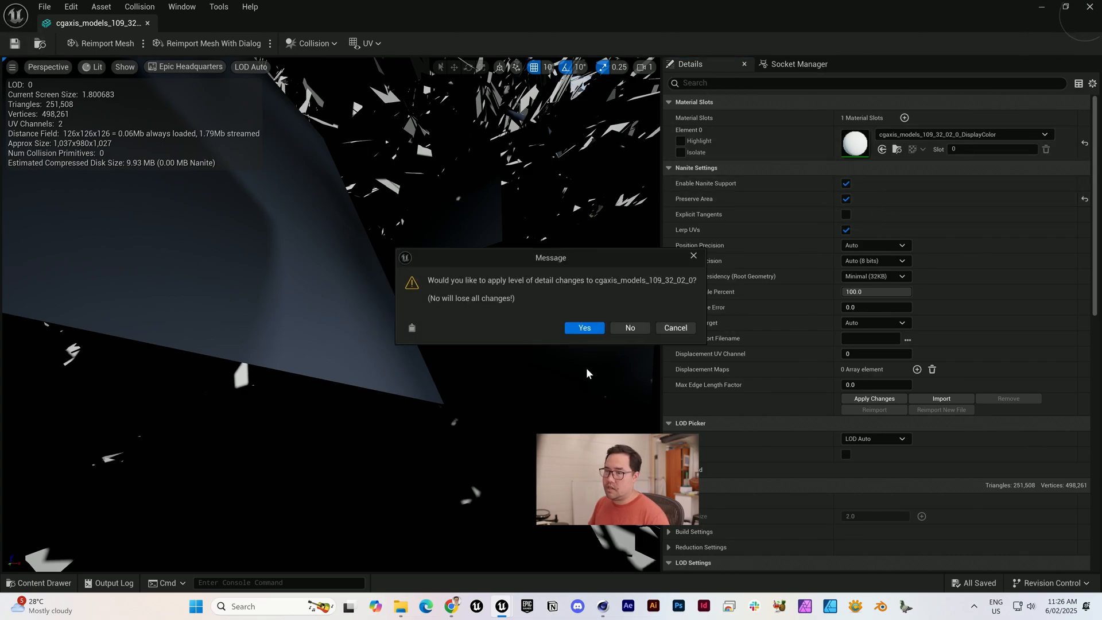
click(583, 327)
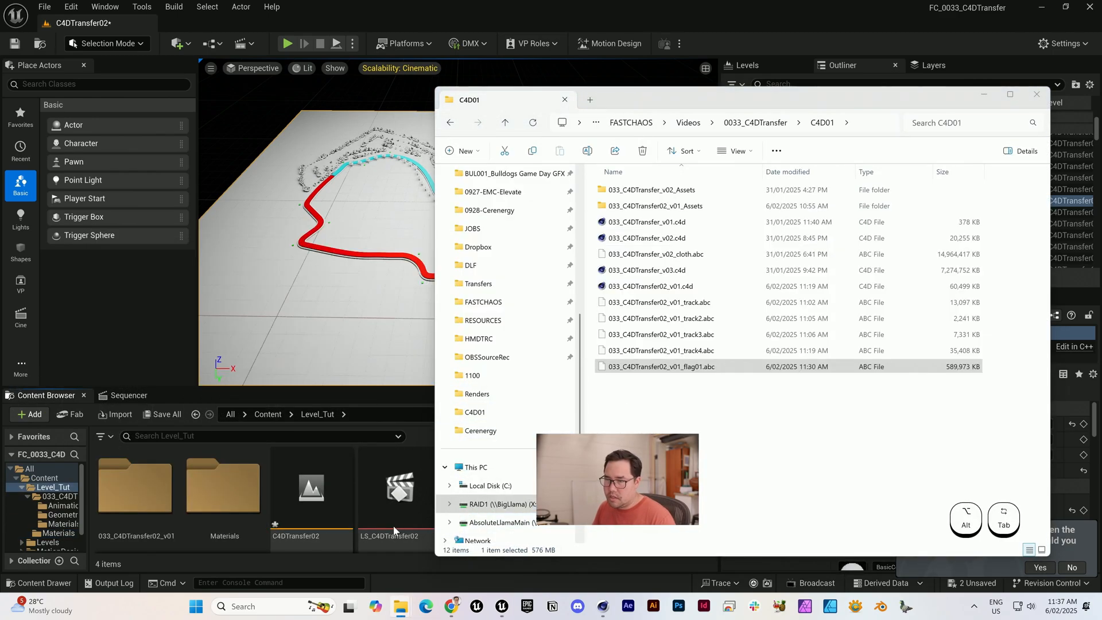
Begin importing the flag01 Alembic, its FlagShape track shown as a geometry cache
double_click(660, 366)
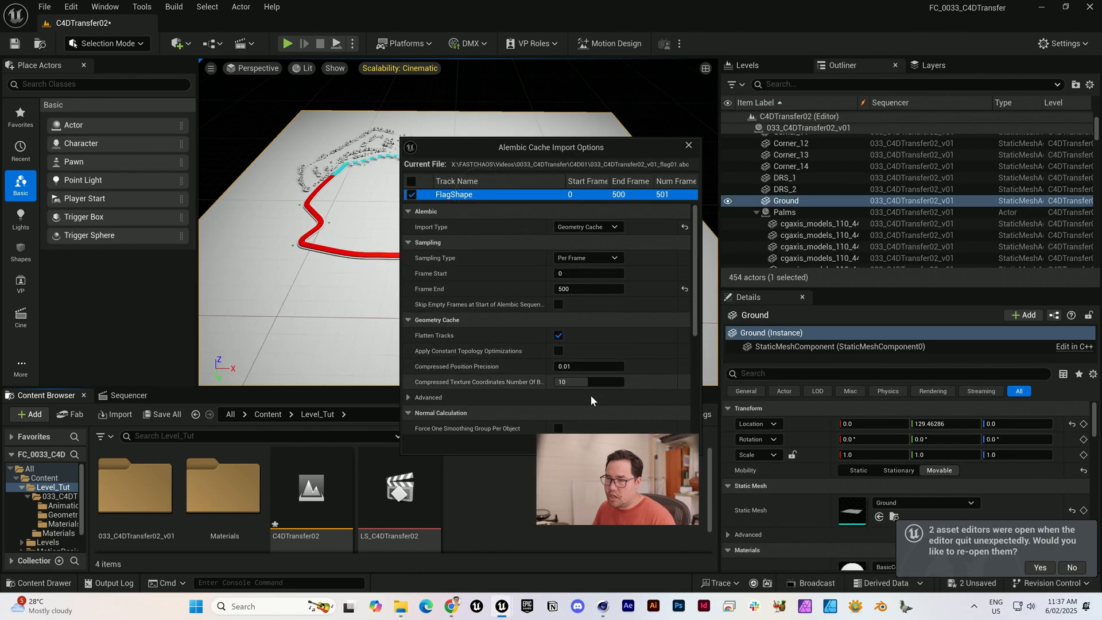
mouse_move(481, 294)
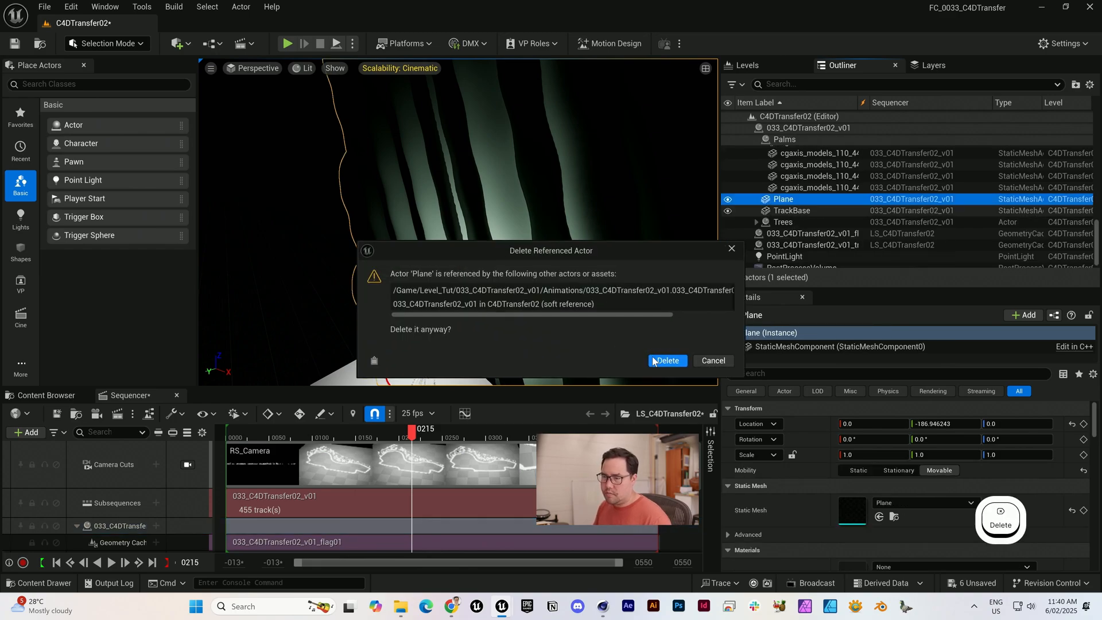
Confirm deleting the Plane actor, then scrub the Sequencer to watch the sections draw on
click(666, 359)
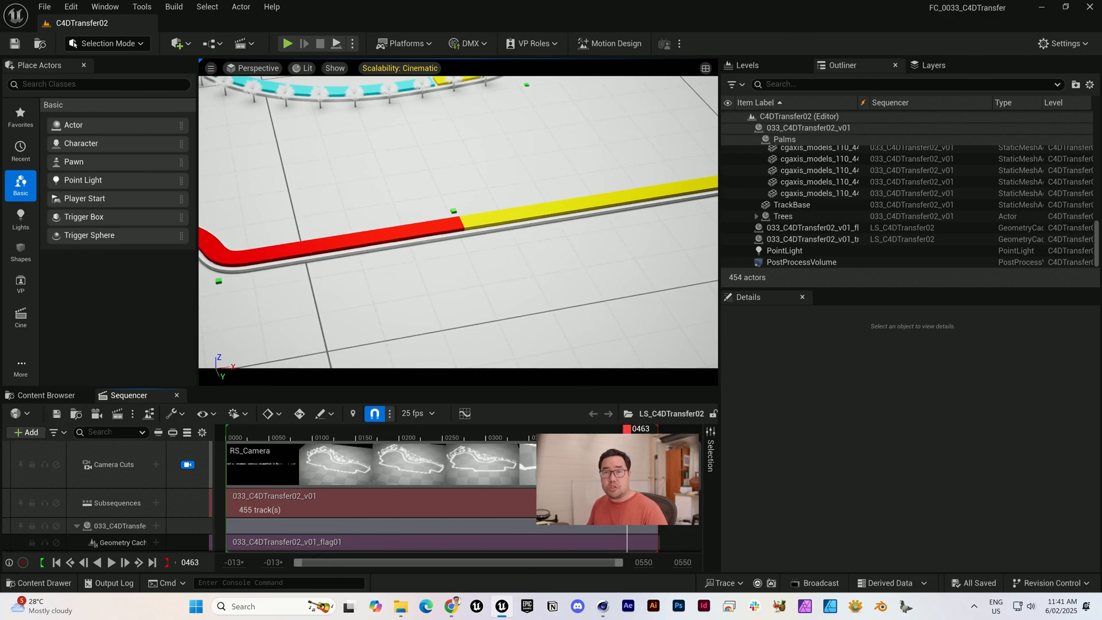
click(357, 448)
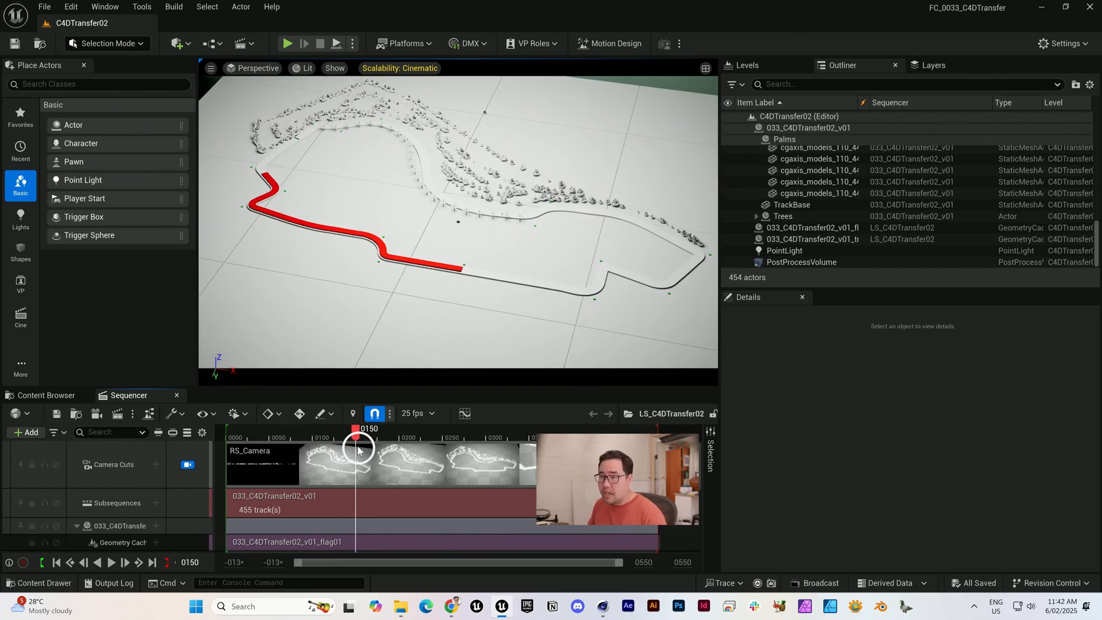
drag(356, 428, 408, 428)
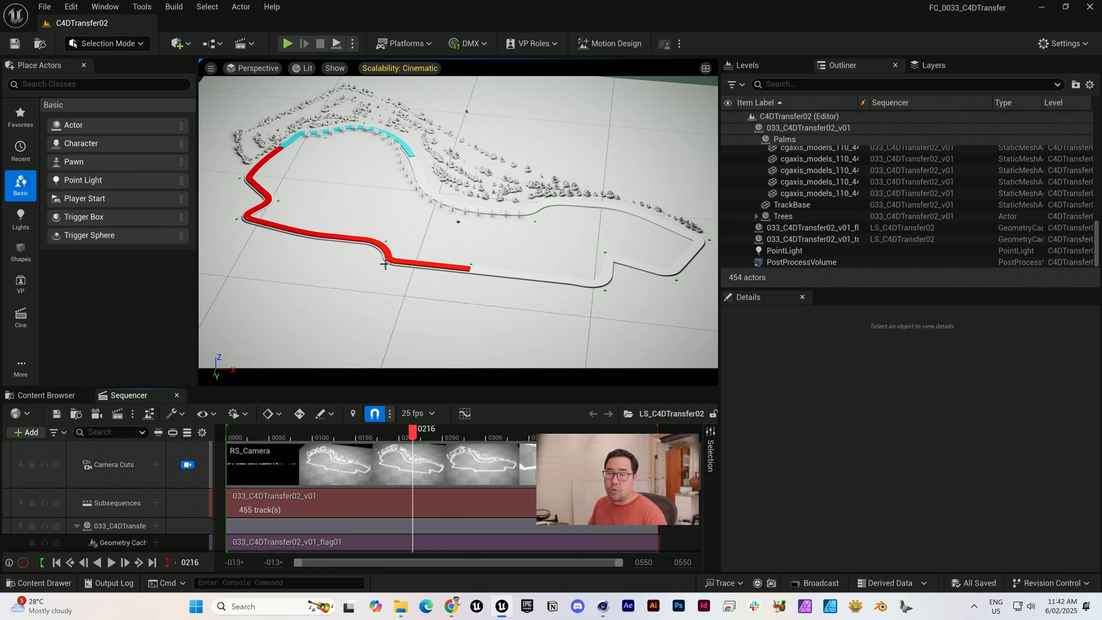
mouse_move(675, 280)
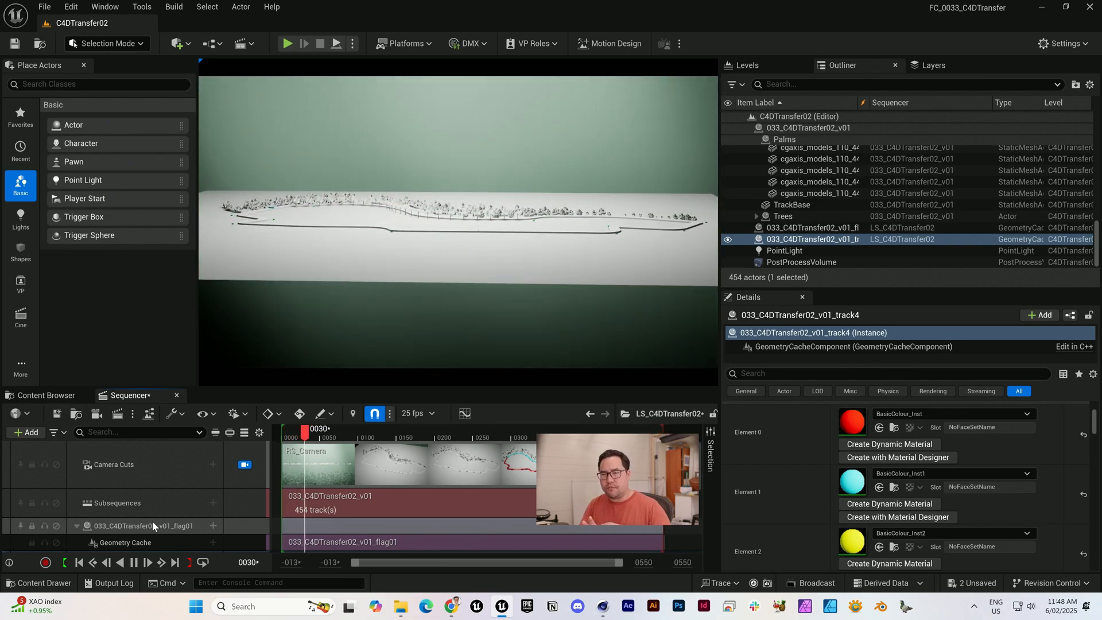
Scrub the camera shot back and forth to where the red track section appears
click(344, 428)
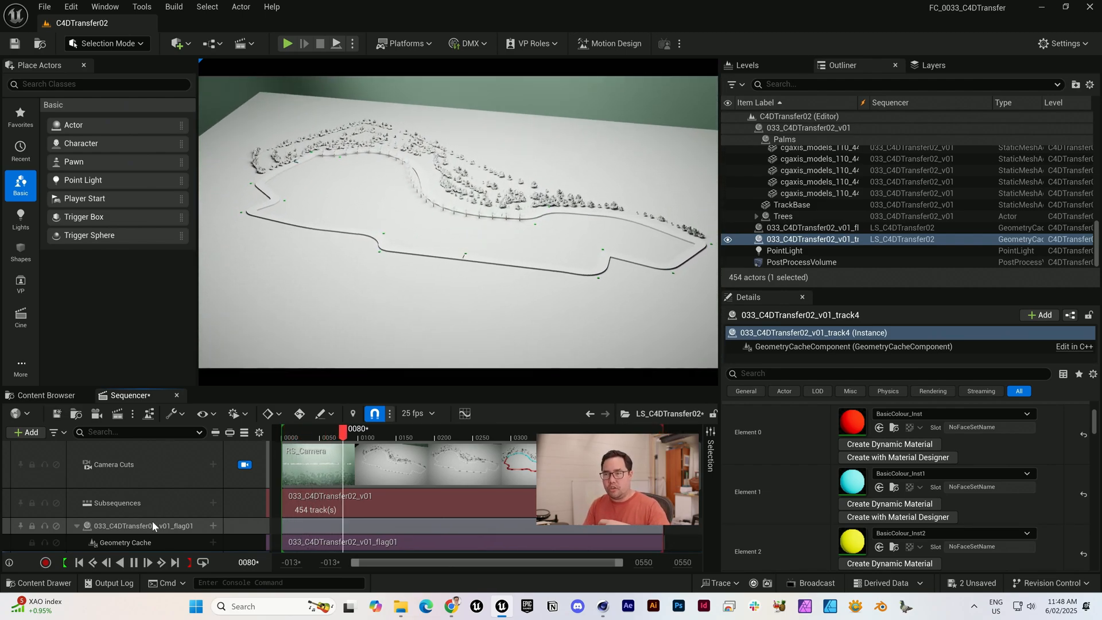
drag(343, 432, 382, 433)
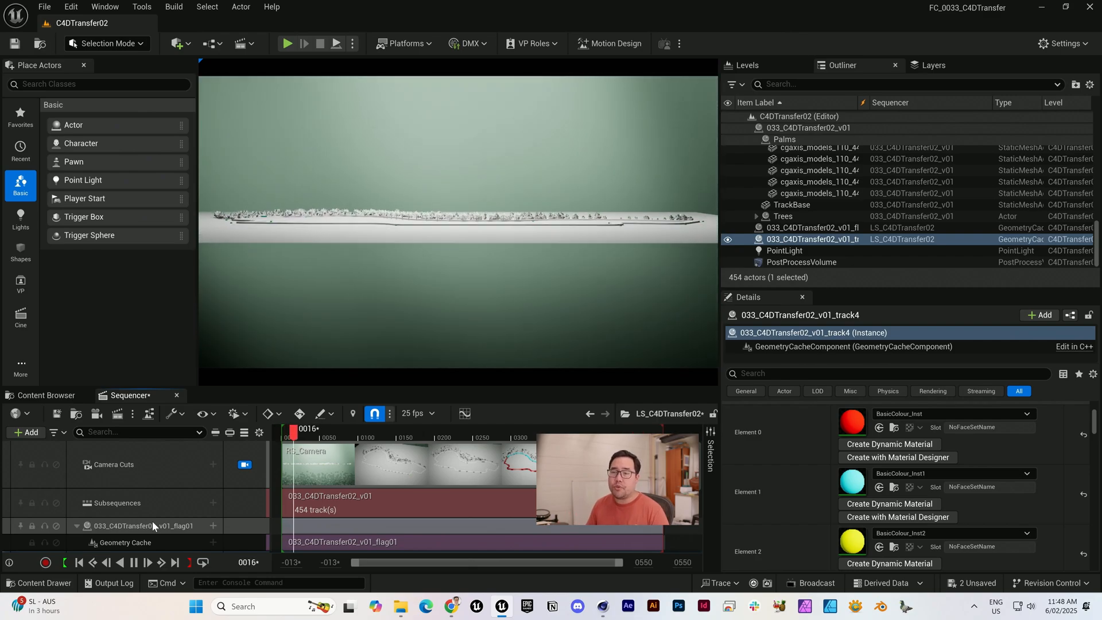
drag(292, 430, 334, 429)
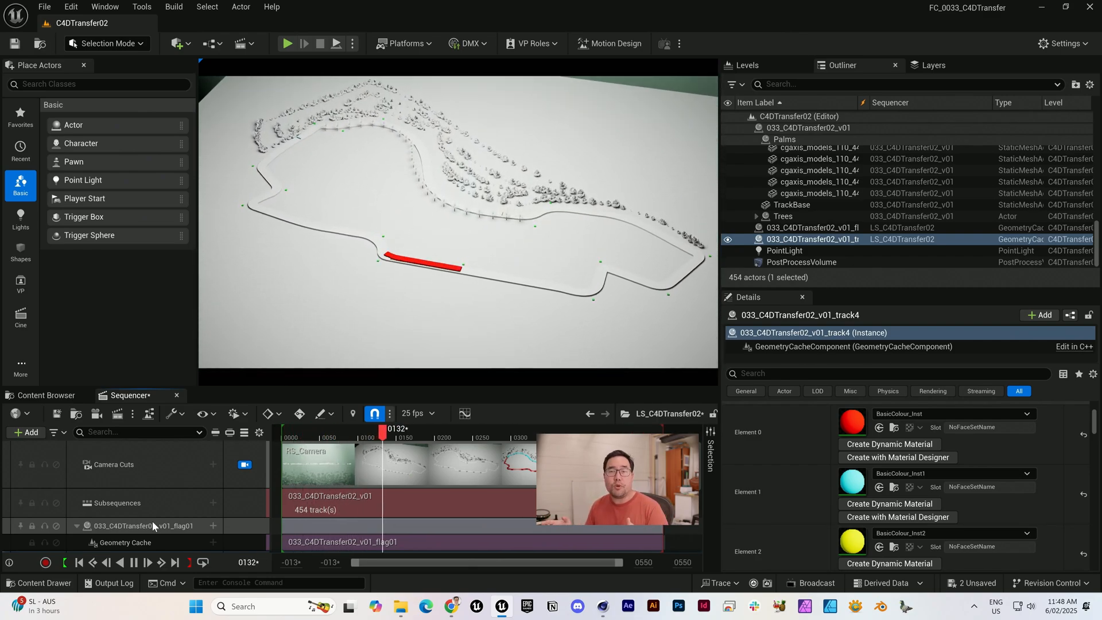
drag(383, 433, 421, 432)
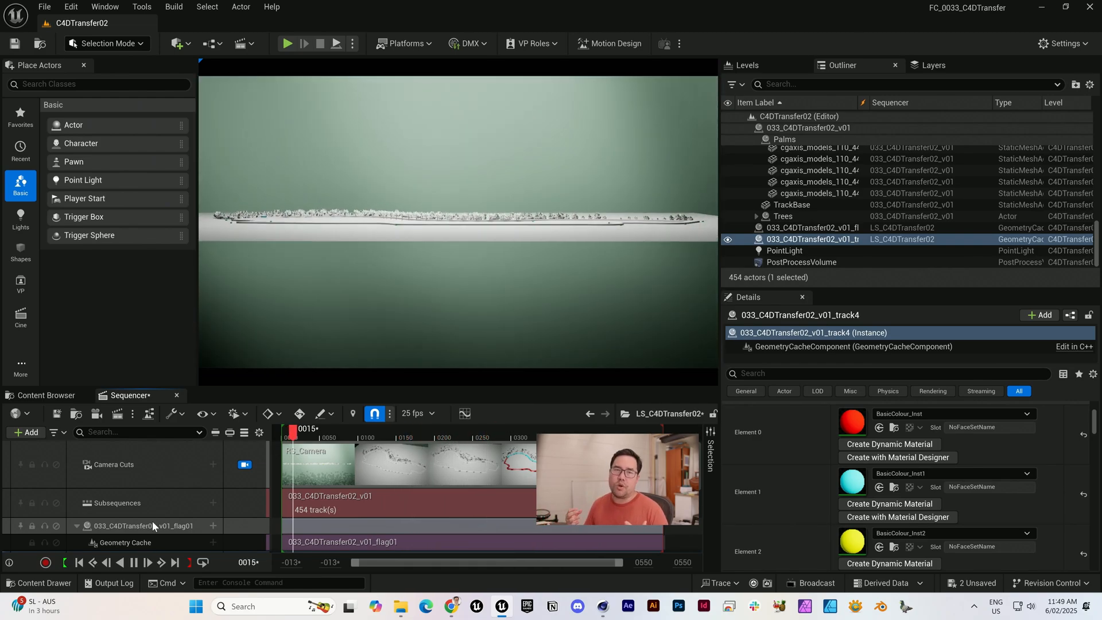
drag(293, 431, 337, 430)
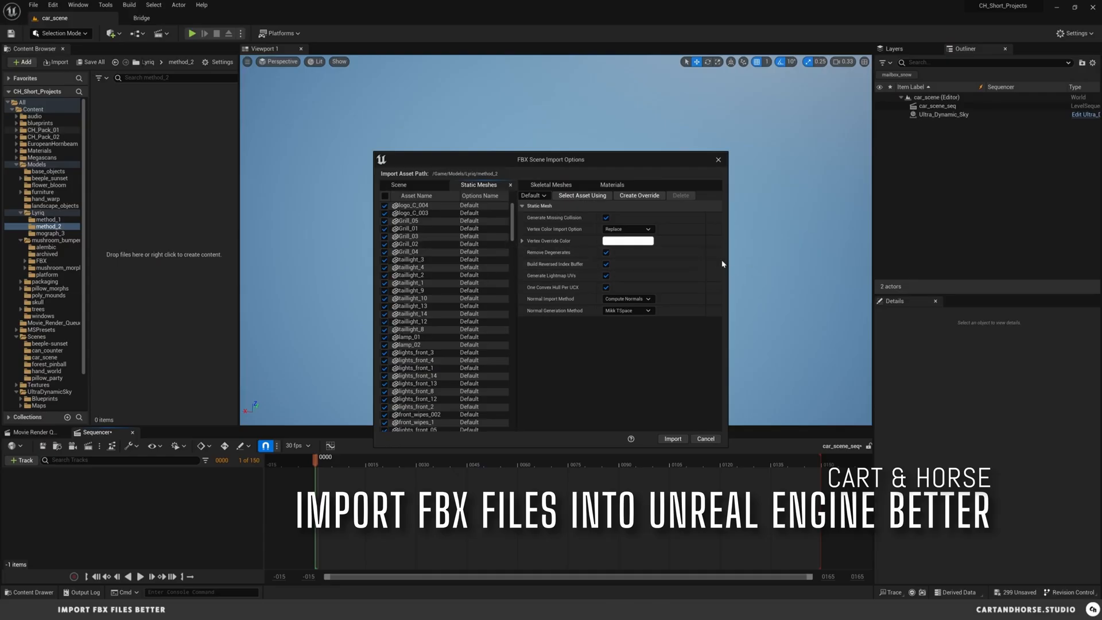
click(672, 438)
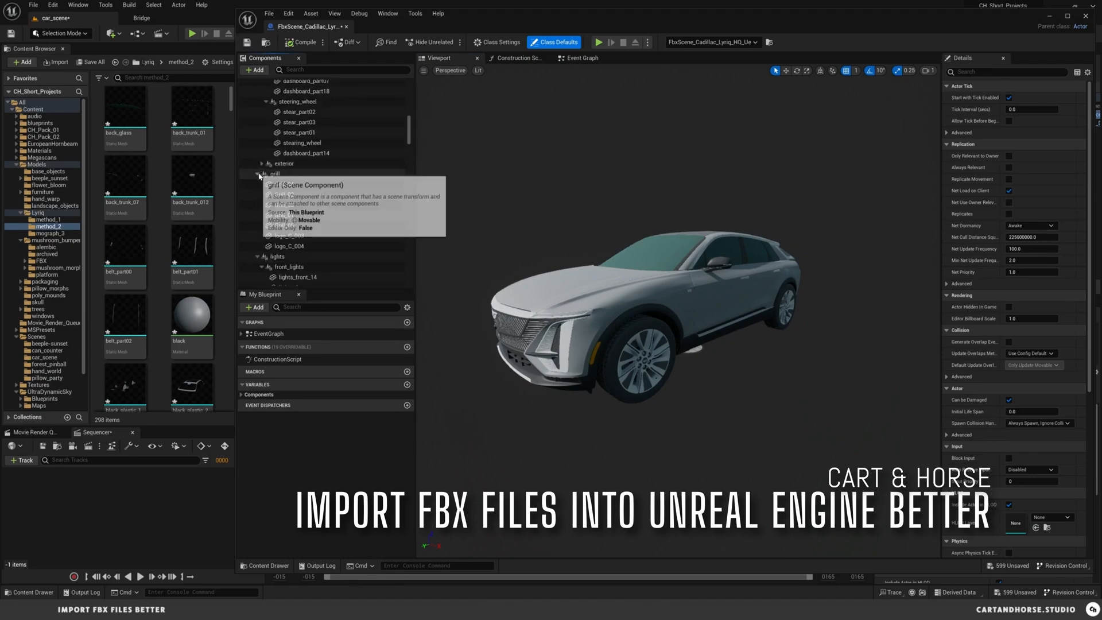